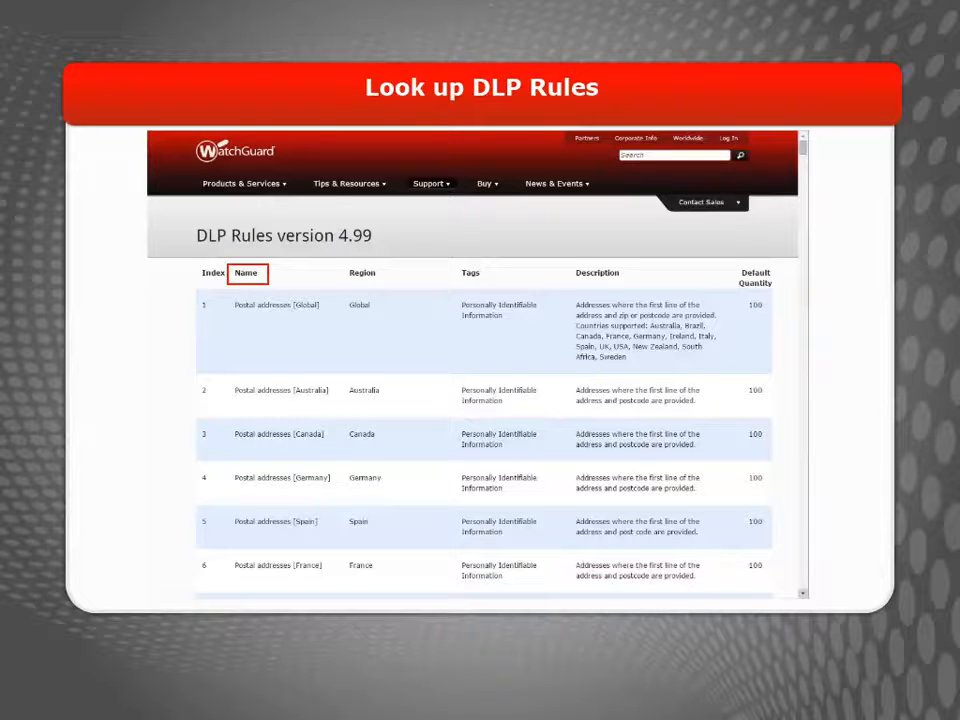
Step: Browse across the Policy Manager toolbar before reaching the DLP settings
click(362, 272)
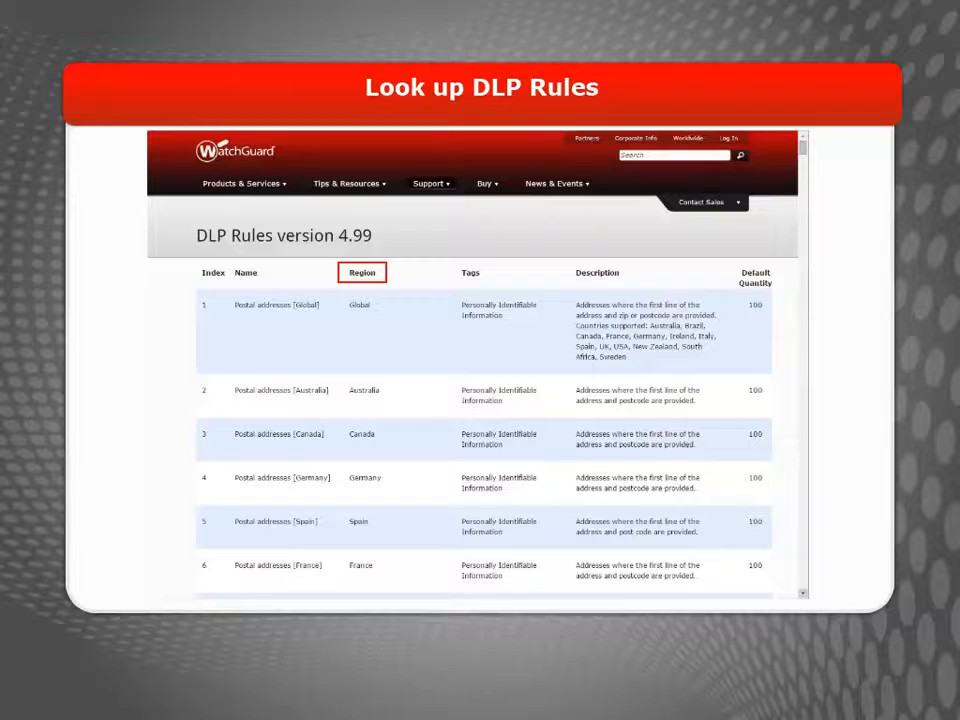
click(472, 272)
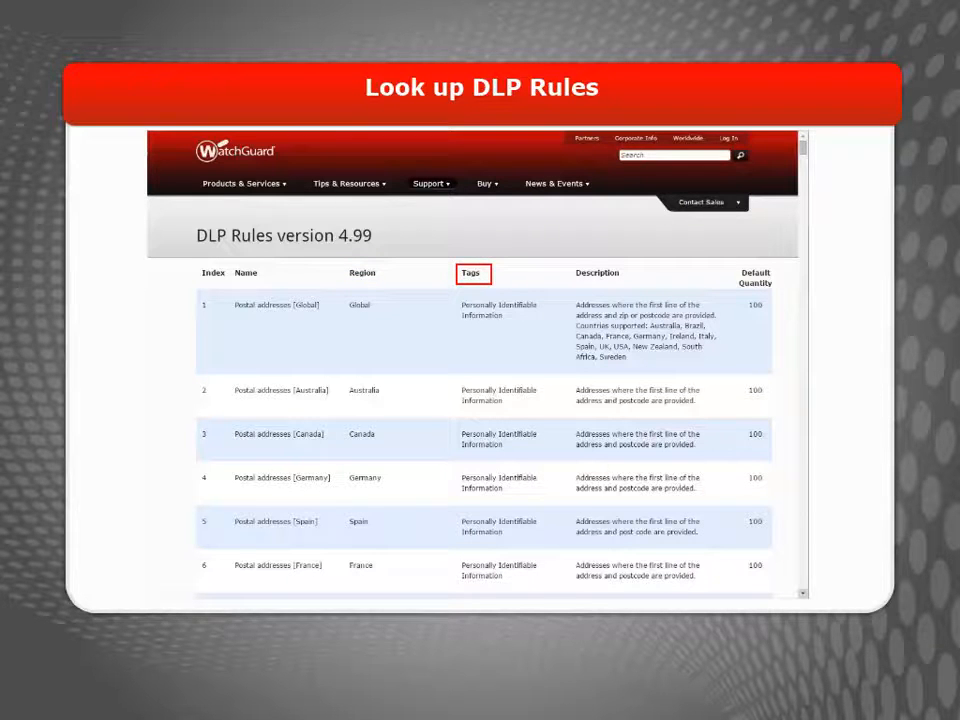
click(598, 272)
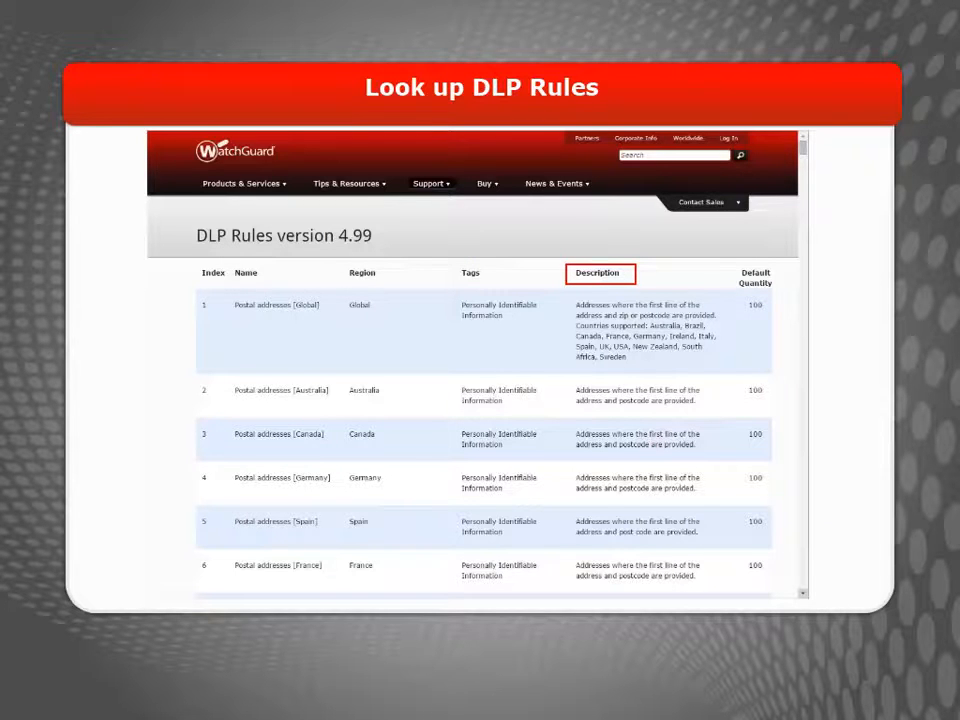
click(756, 276)
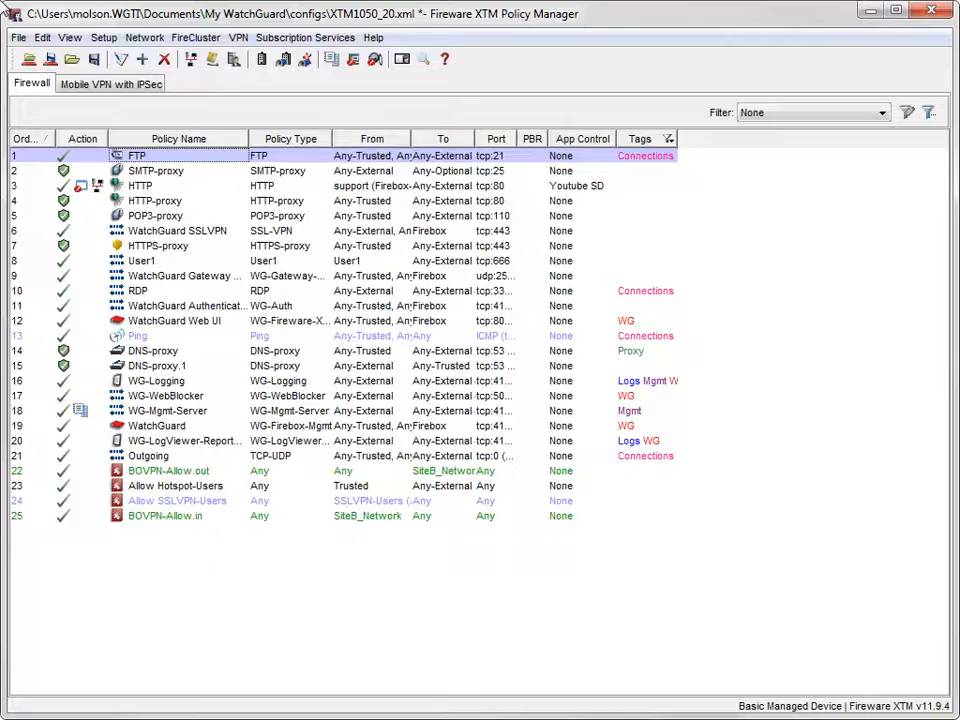
Step: Enable Data Loss Prevention via Subscription Services and select the PCI Audit Sensor
click(306, 36)
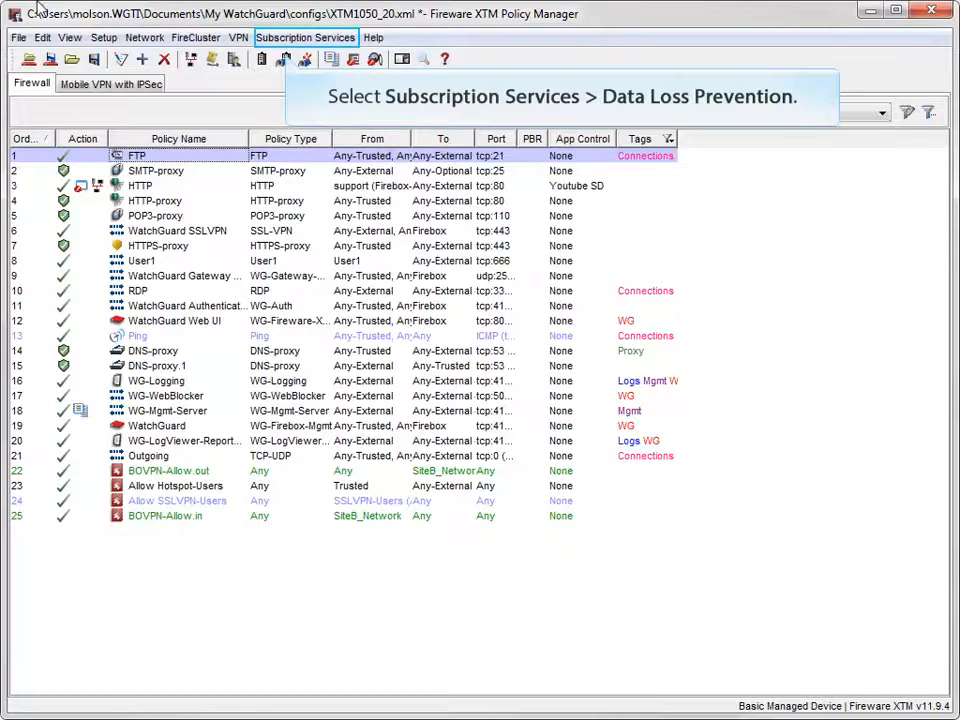
click(304, 36)
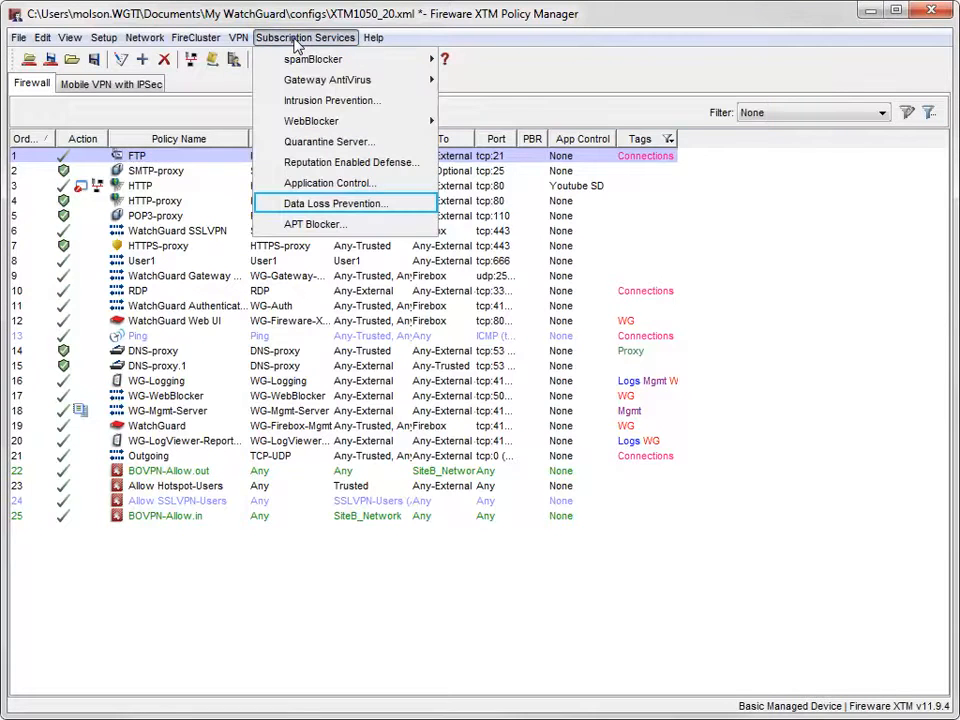
click(332, 204)
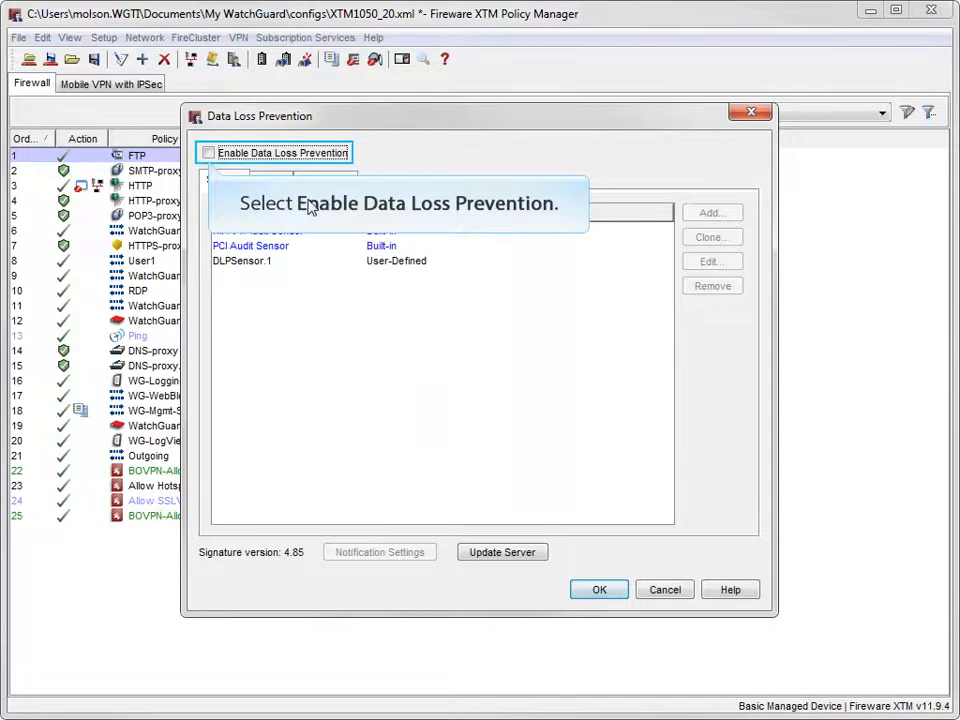
click(208, 152)
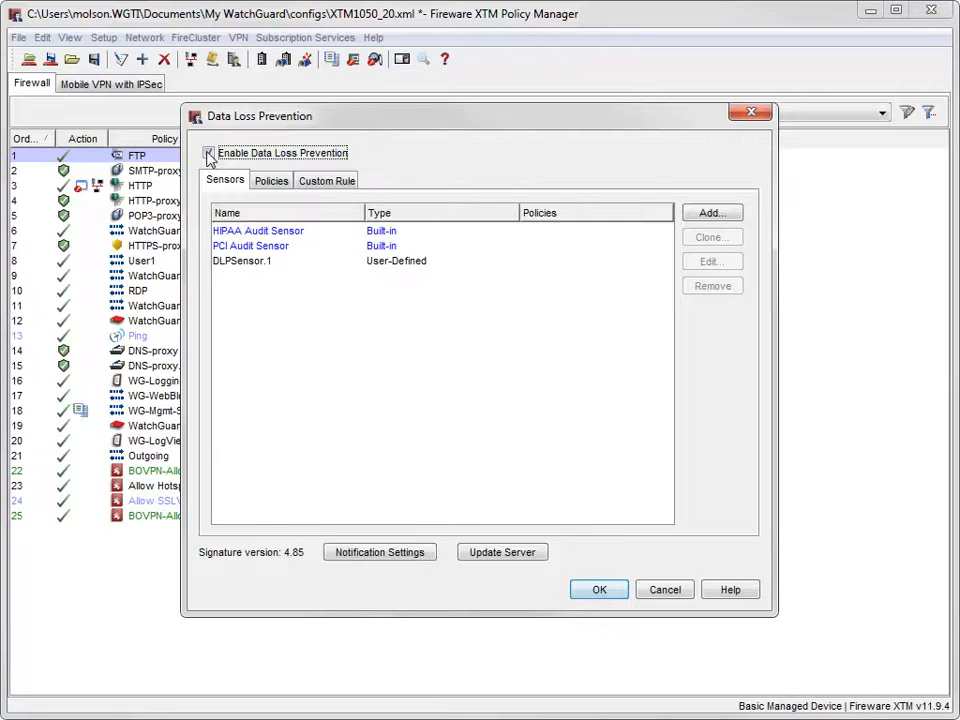
click(250, 246)
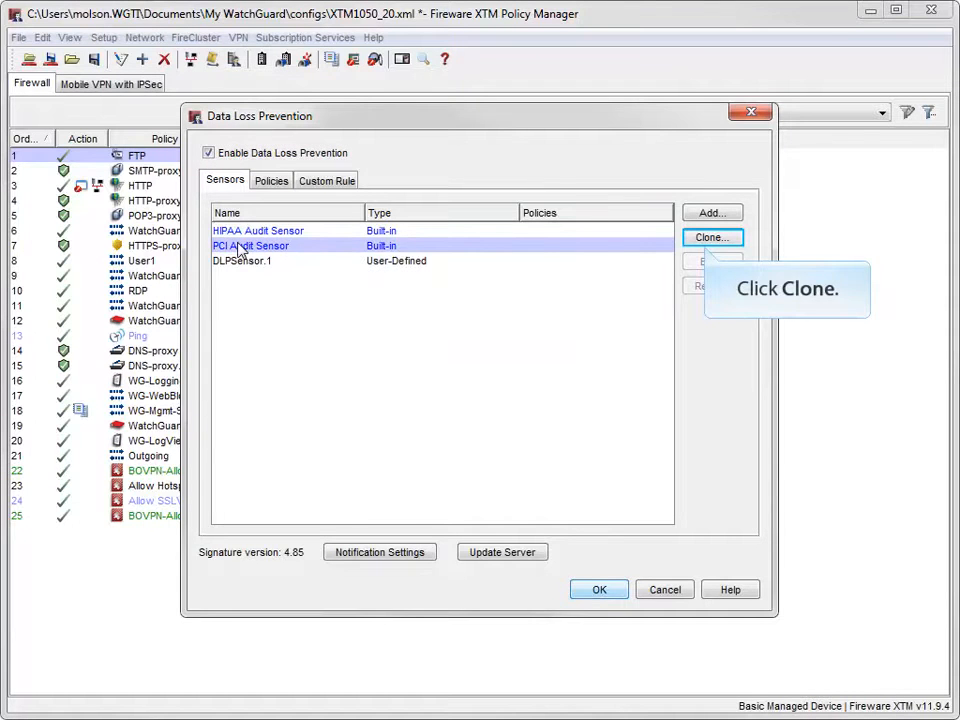
Step: Clone the PCI Audit Sensor and filter its rule list to Enabled Rules only
click(712, 236)
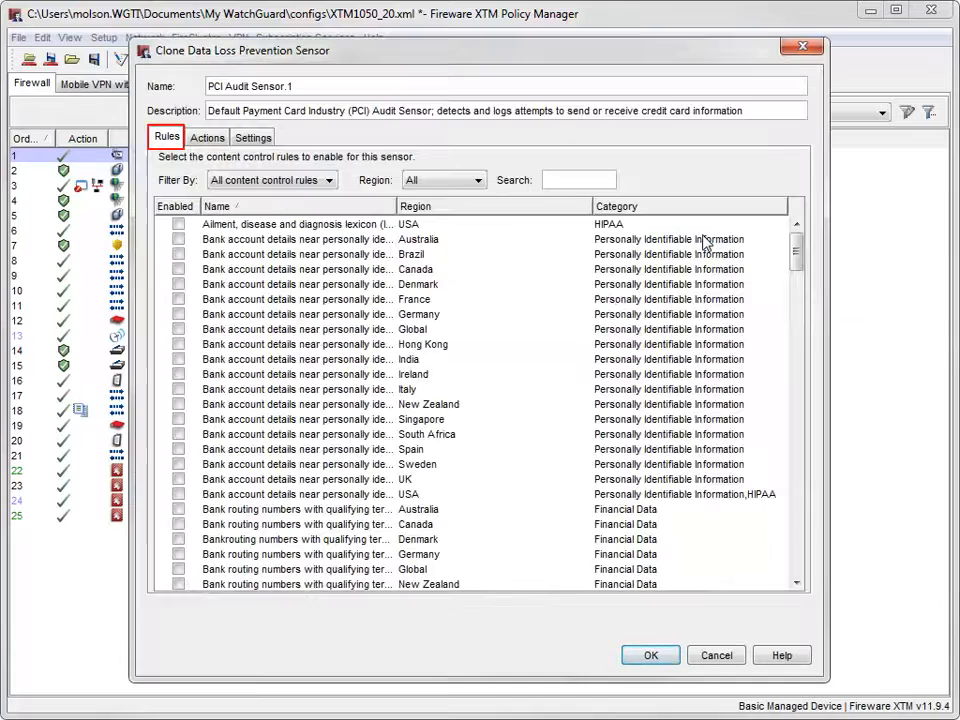
click(216, 206)
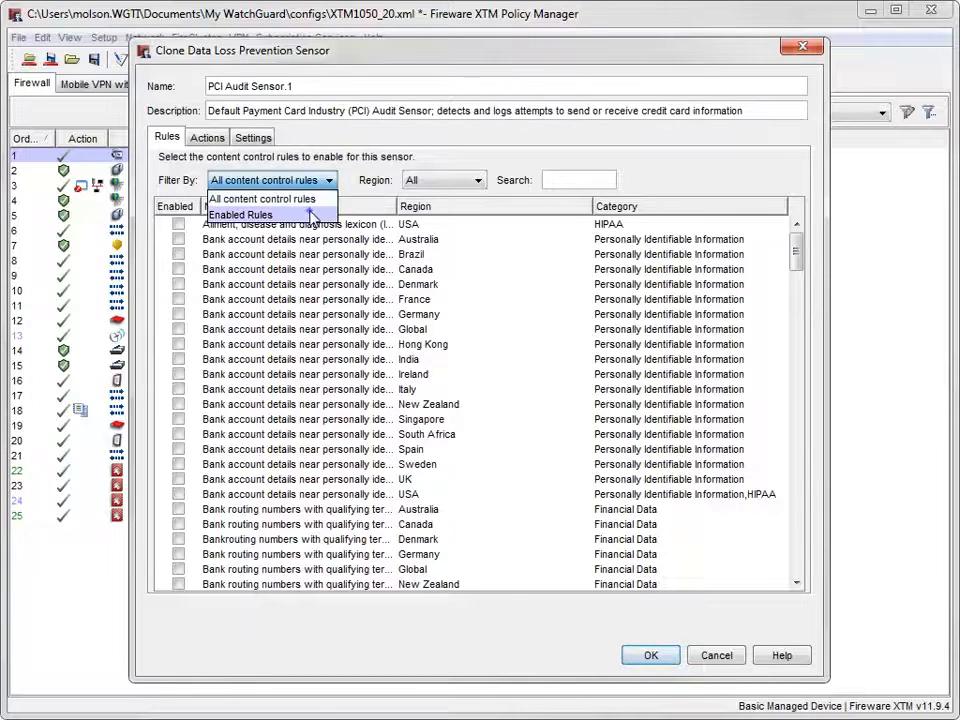
click(240, 214)
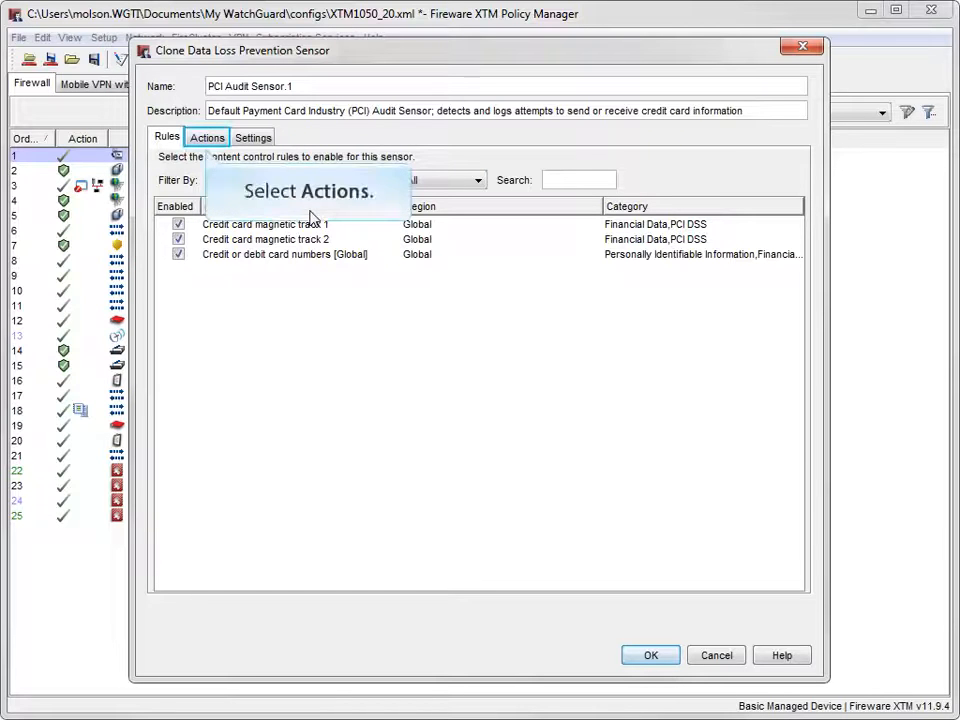
Step: Show the cloned sensor's Actions: any source to any destination, Allow, with logging
click(208, 136)
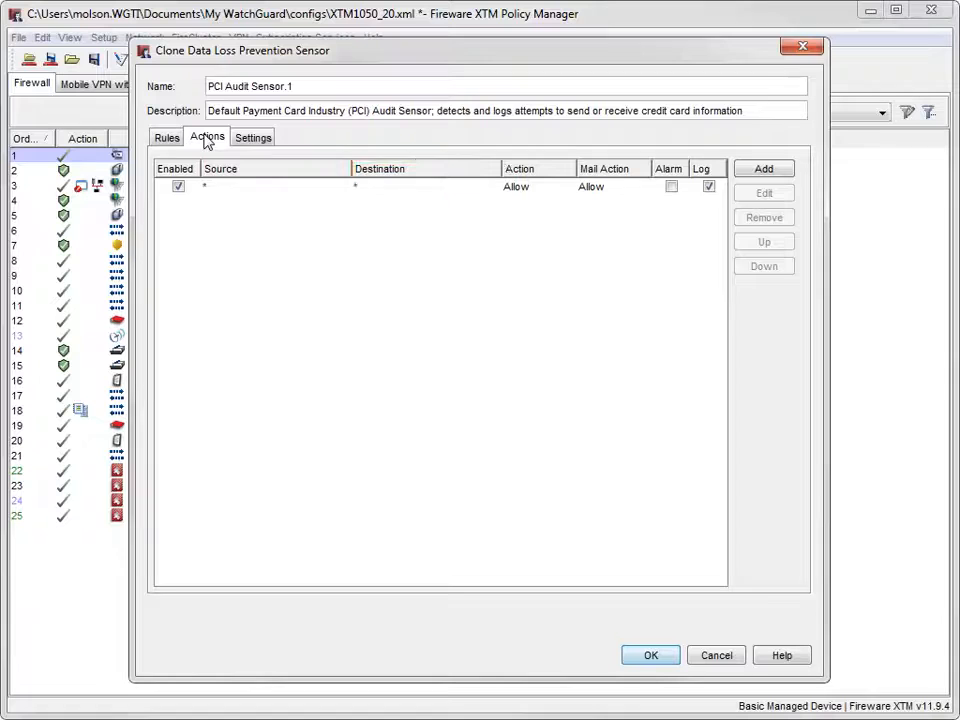
click(538, 186)
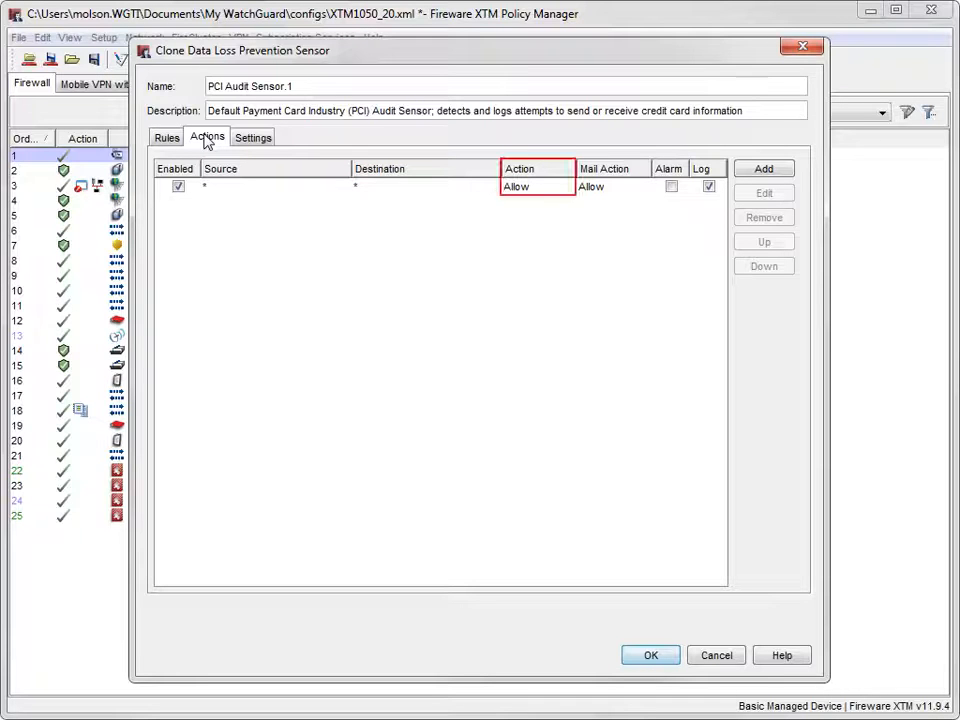
click(612, 168)
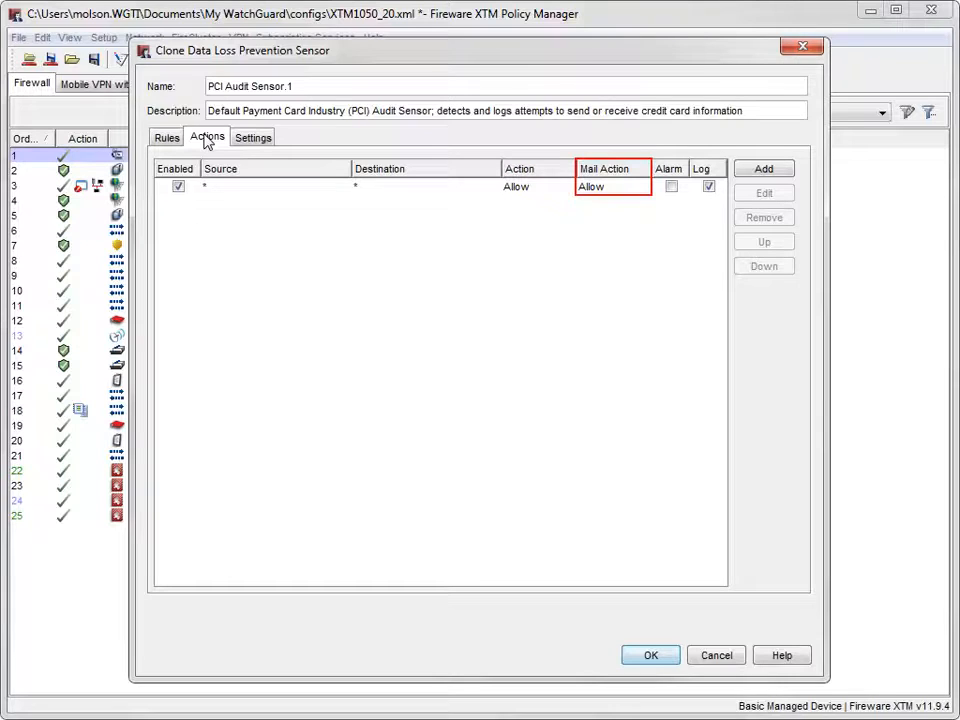
mouse_move(252, 136)
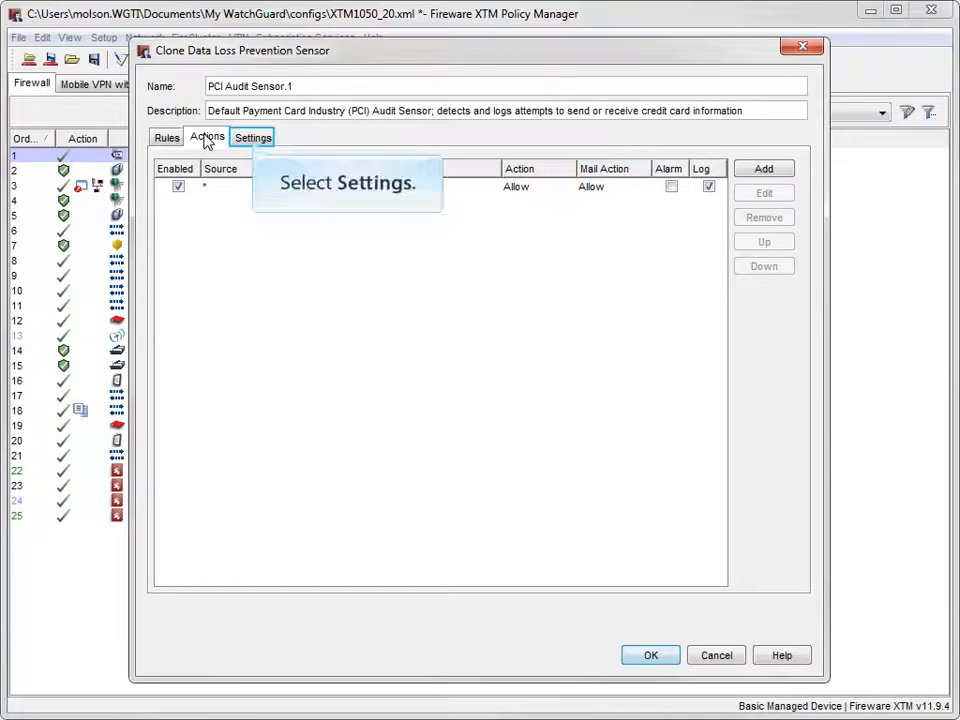
Step: Show the cloned sensor's Settings for scan limits, scan errors and password-protected content
click(252, 136)
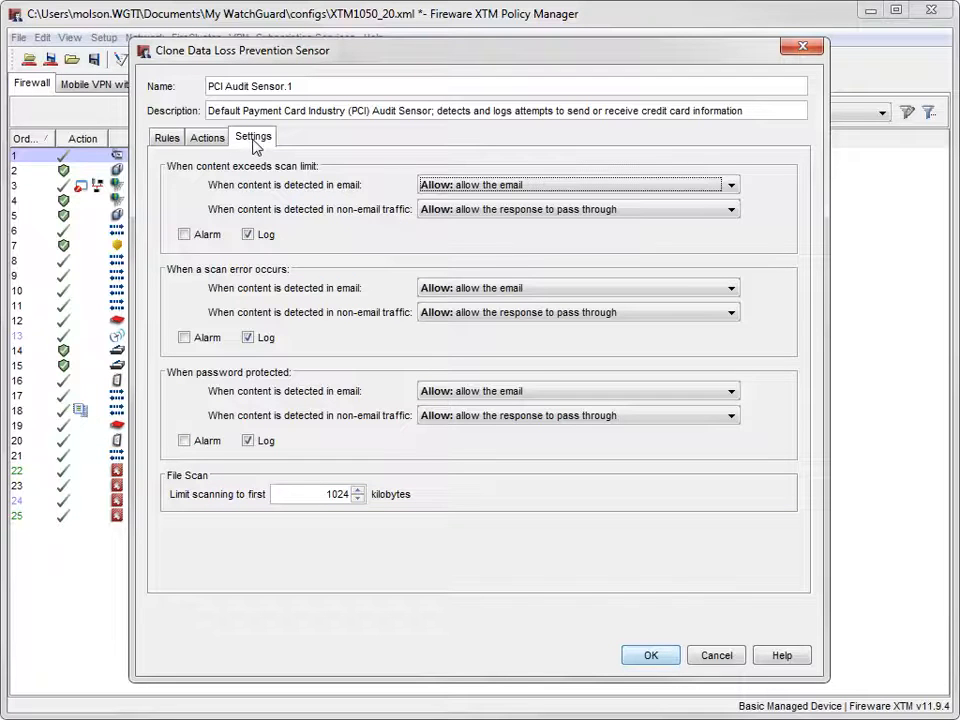
mouse_move(716, 656)
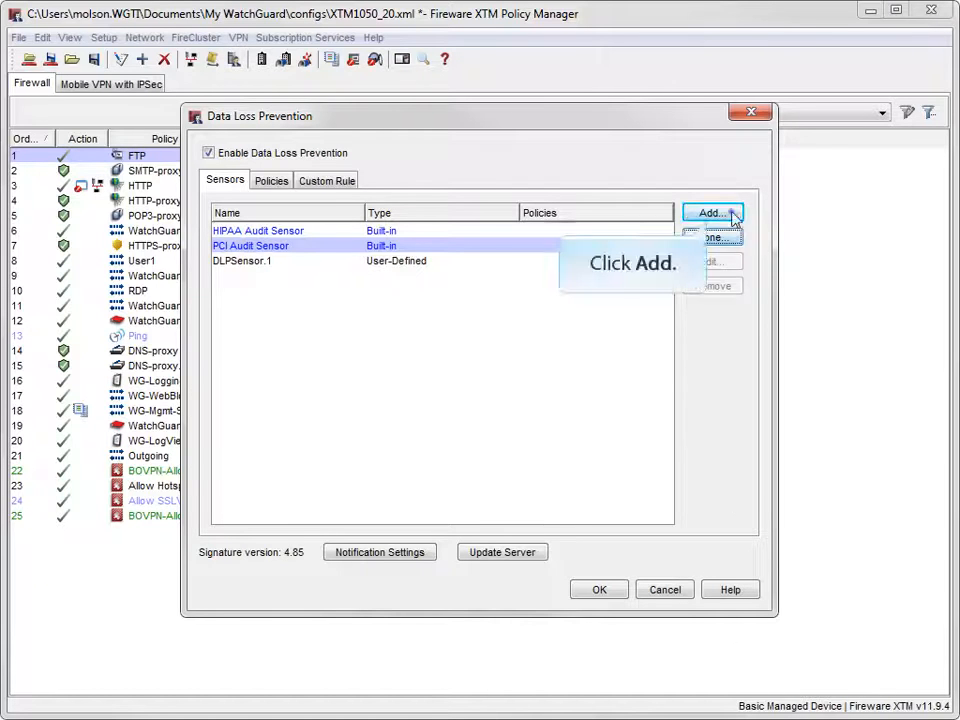
Step: Add a new DLP sensor named Confidential and advance to the policy selection step
click(712, 212)
text(Conf)
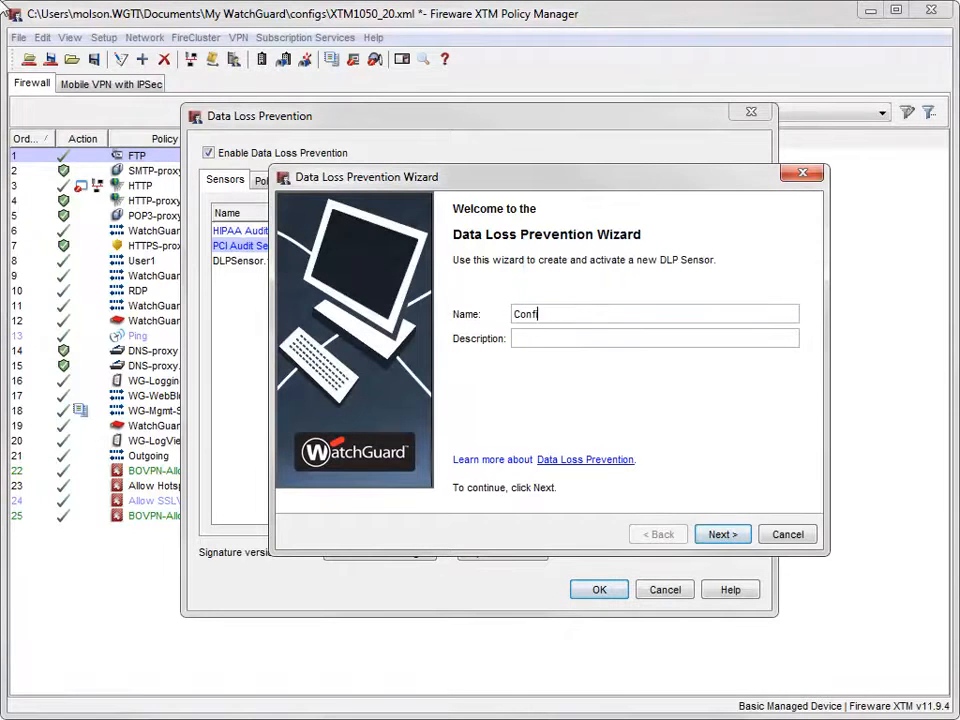
text(idential)
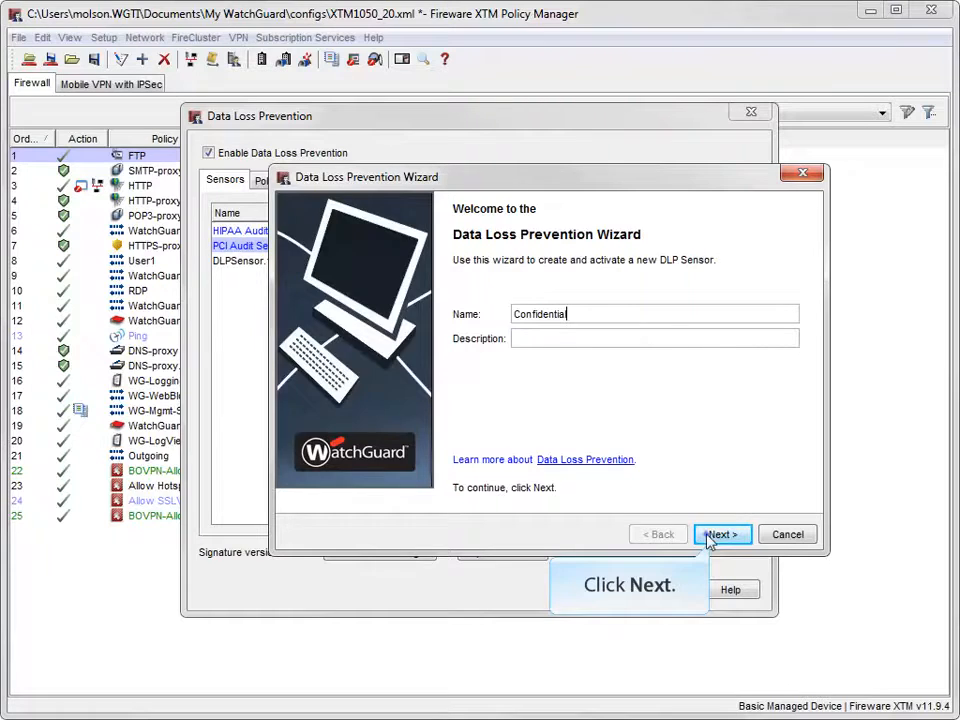
click(720, 534)
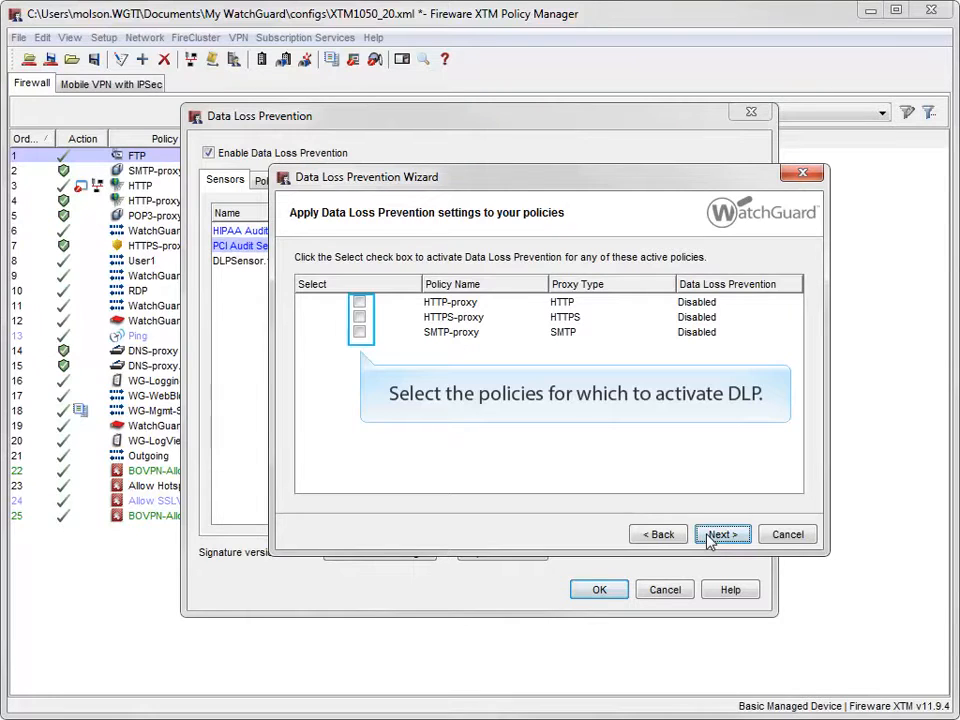
Step: Select HTTP-proxy, HTTPS-proxy and SMTP-proxy for the sensor and advance the wizard
click(360, 302)
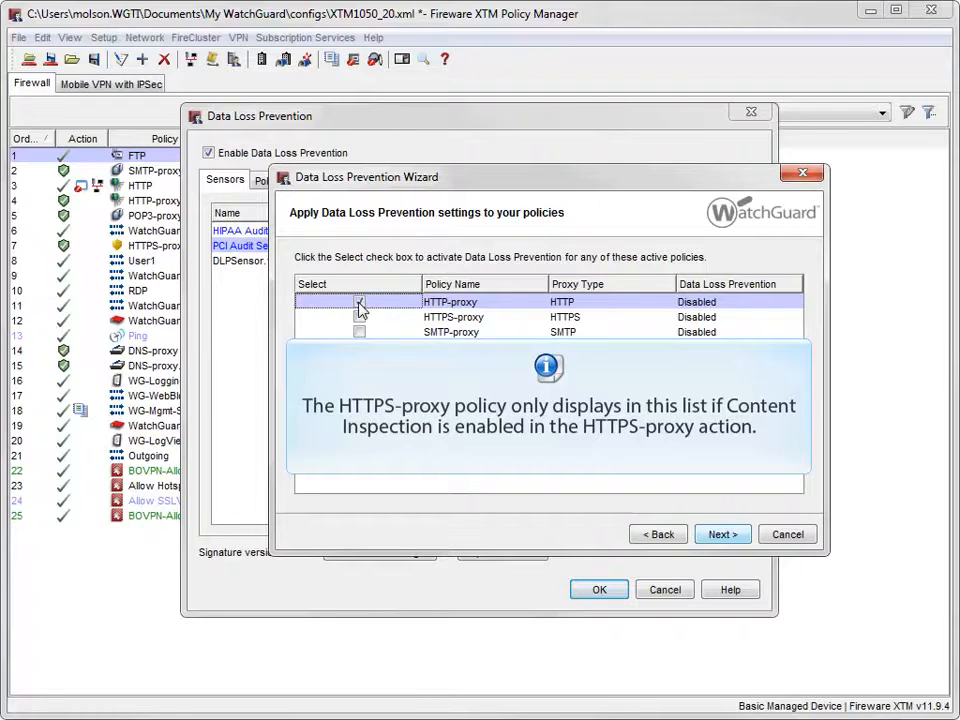
click(360, 300)
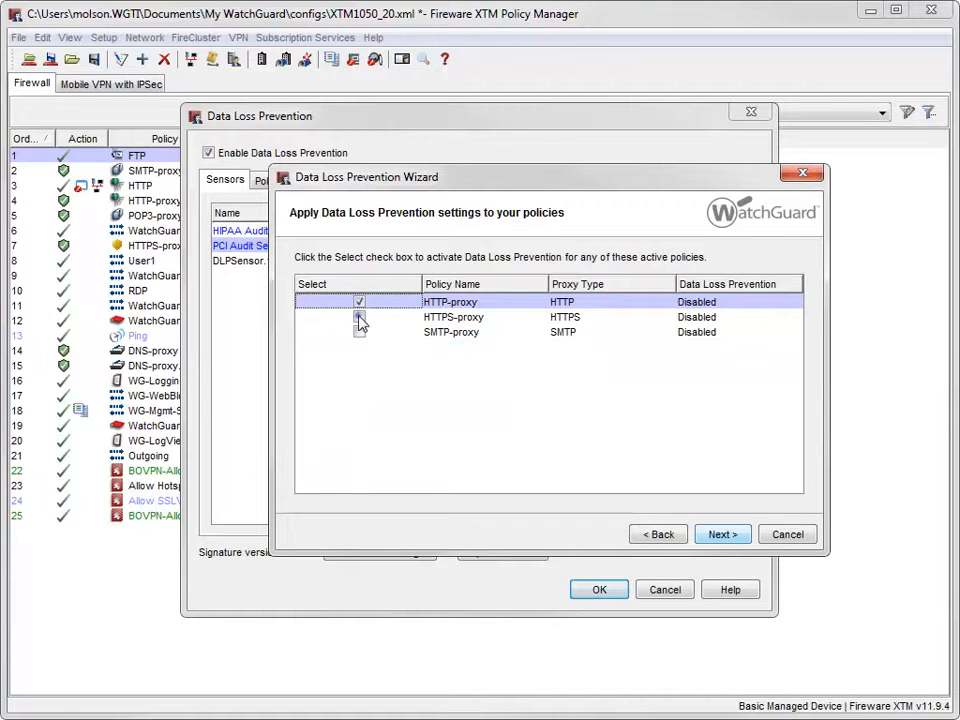
click(360, 332)
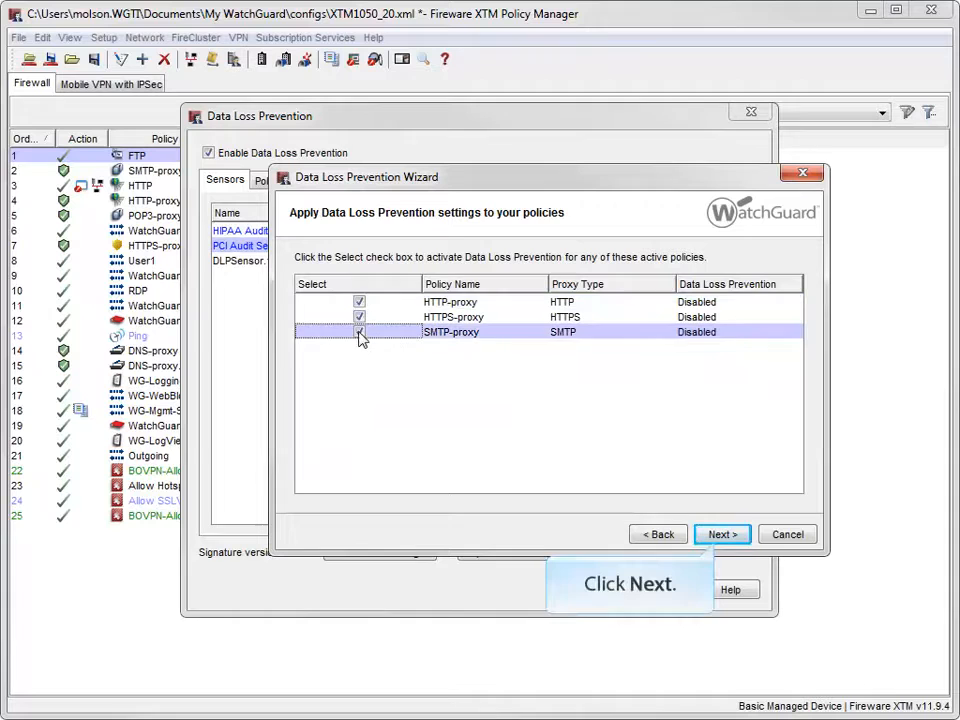
click(722, 534)
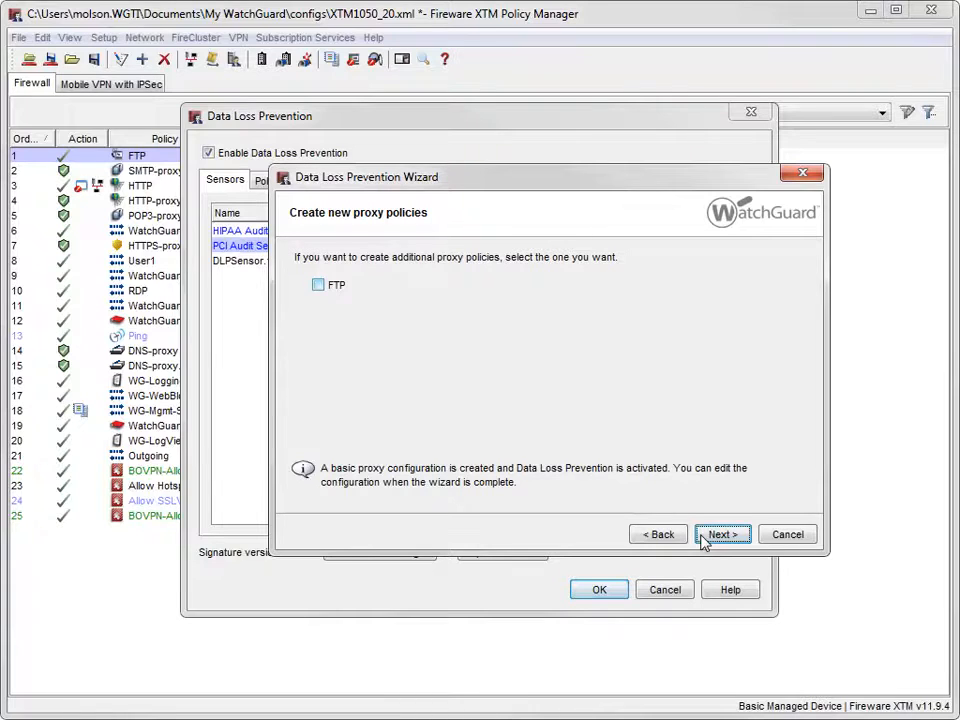
Step: Tick FTP so the wizard creates an FTP proxy policy, then reach the Rules page
click(330, 284)
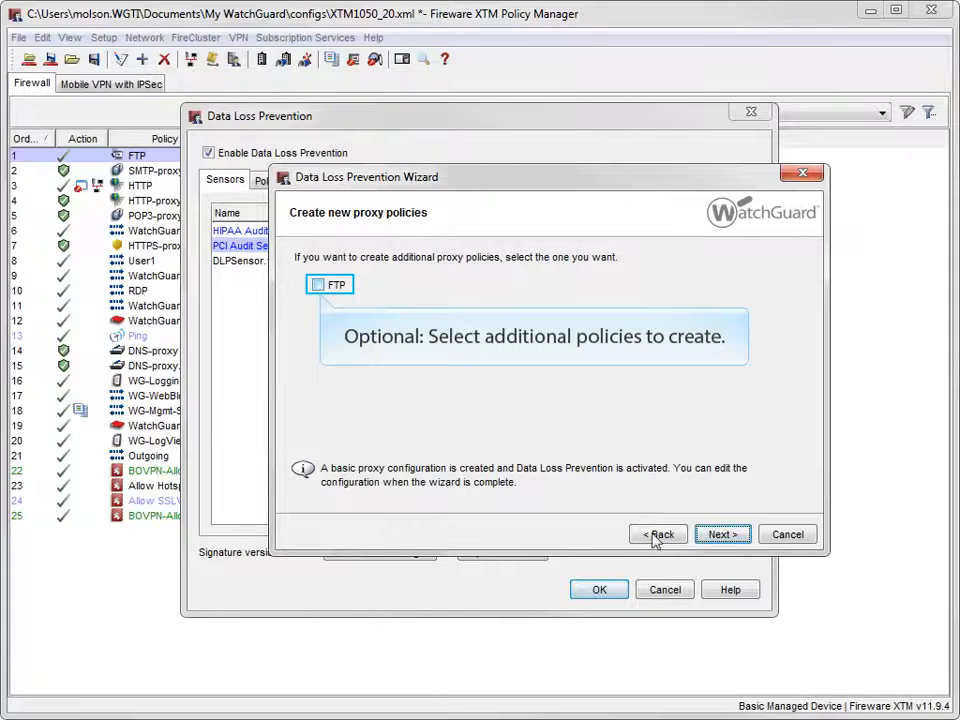
click(320, 284)
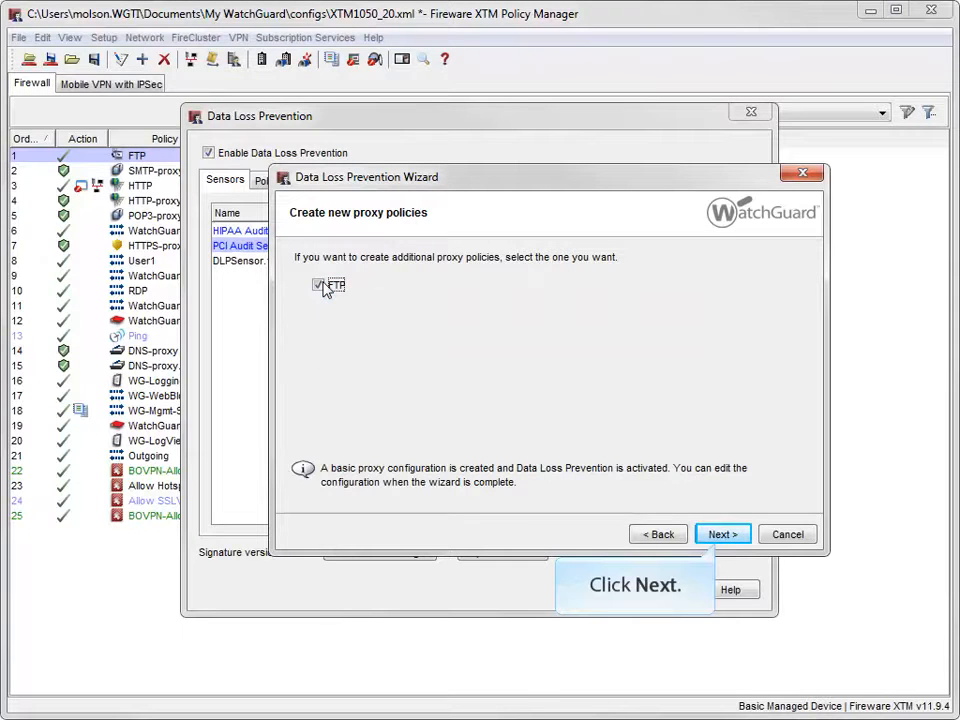
click(722, 532)
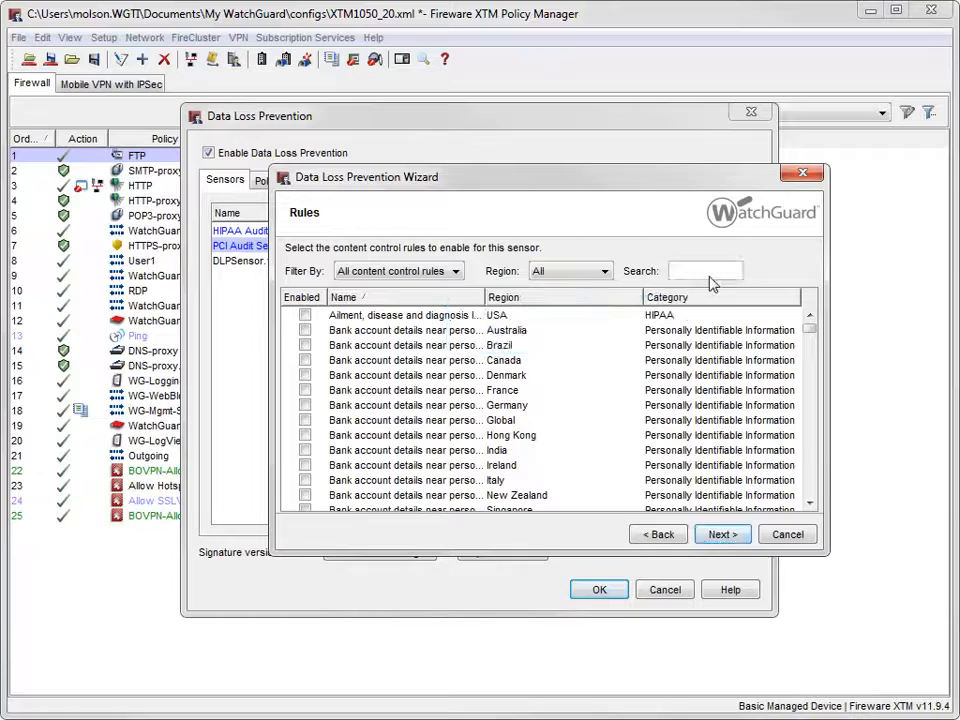
Step: Search 'Confidential' and enable the Confidential document markers [USA] rule
click(704, 270)
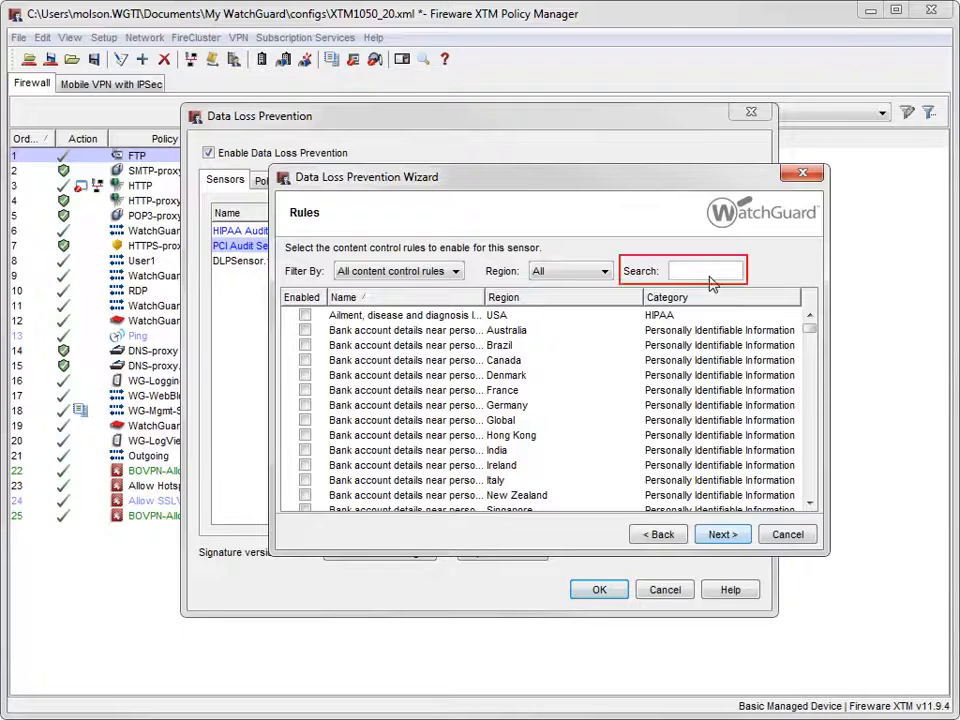
text(Confide)
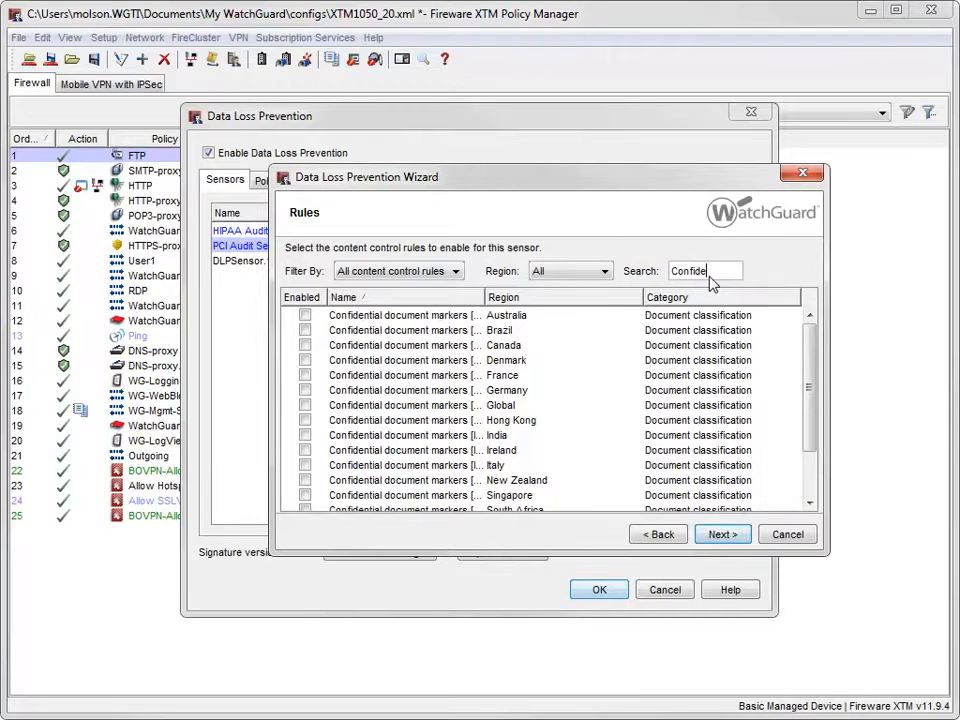
text(l)
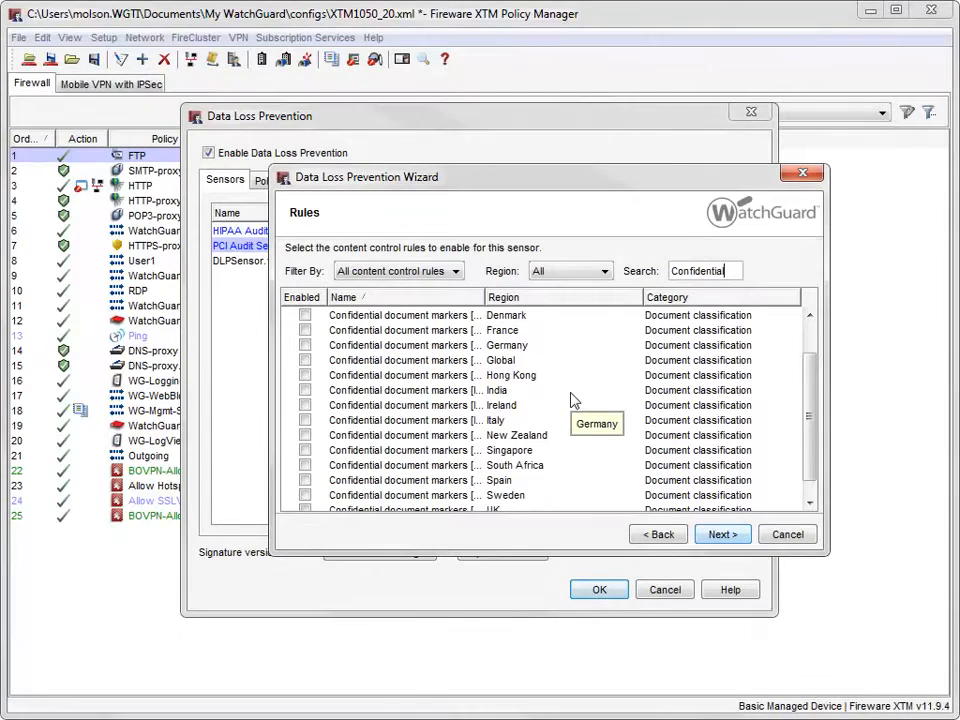
scroll(down, 3)
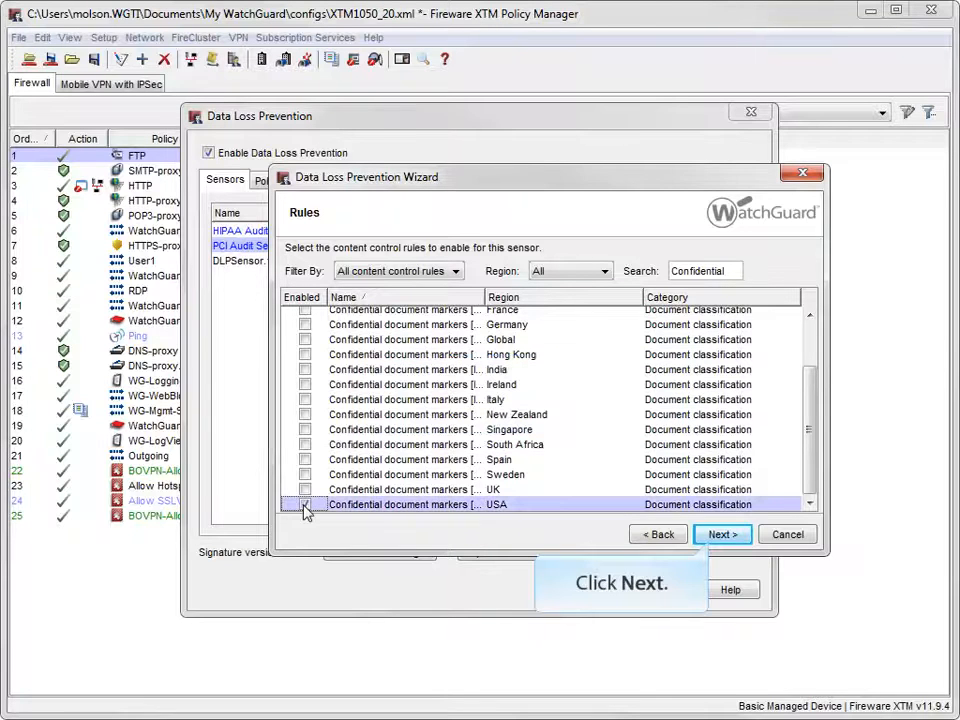
click(722, 534)
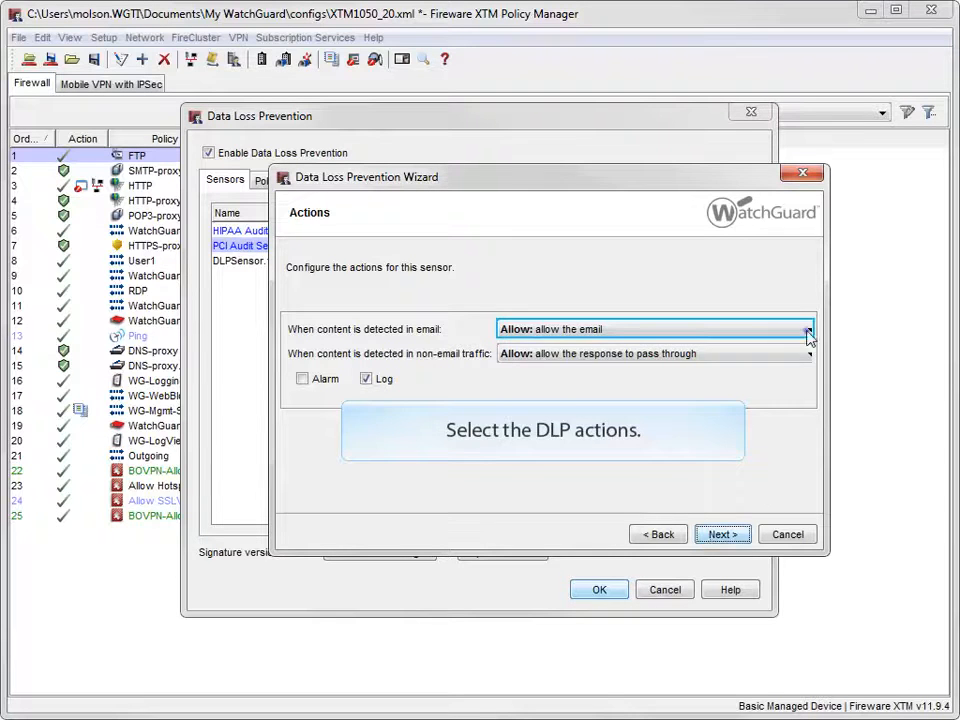
Step: Set both email and non-email actions to Drop and finish creating the sensor
click(808, 328)
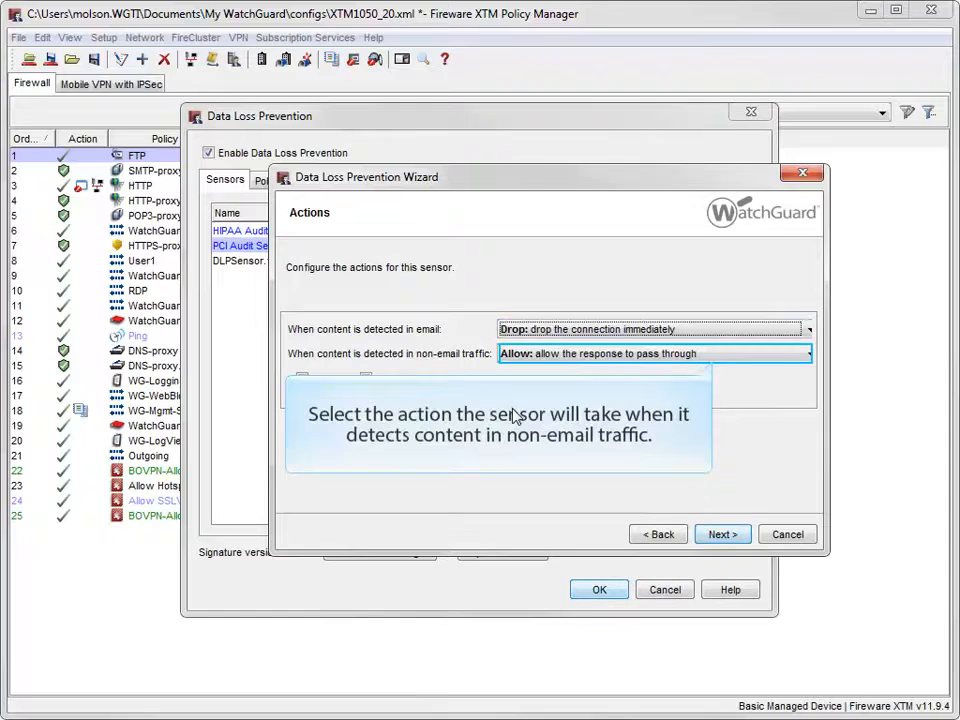
click(808, 352)
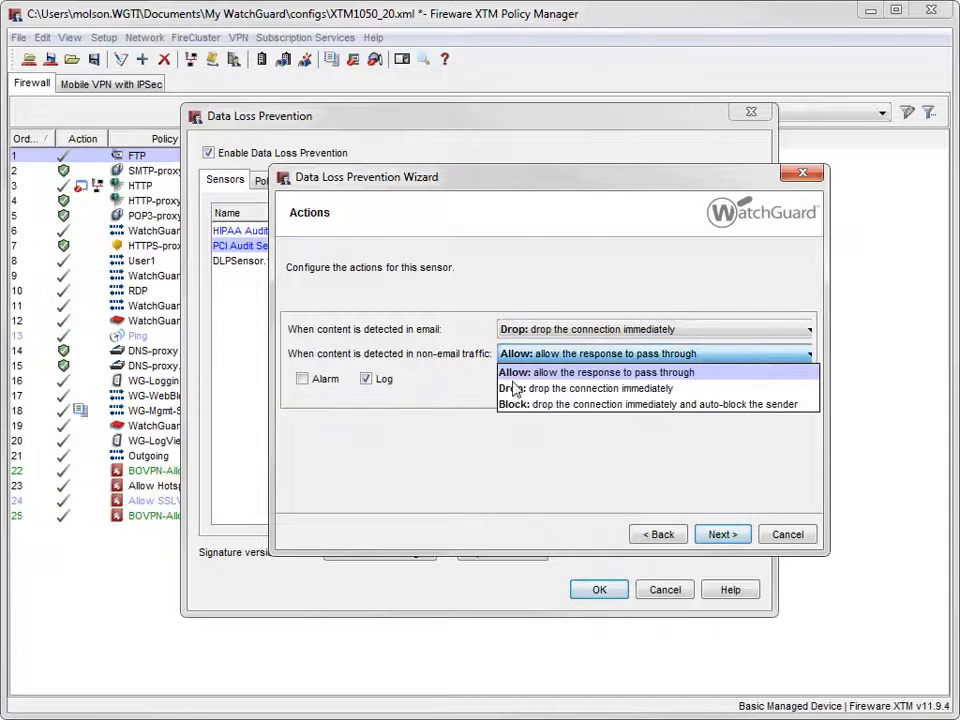
click(586, 388)
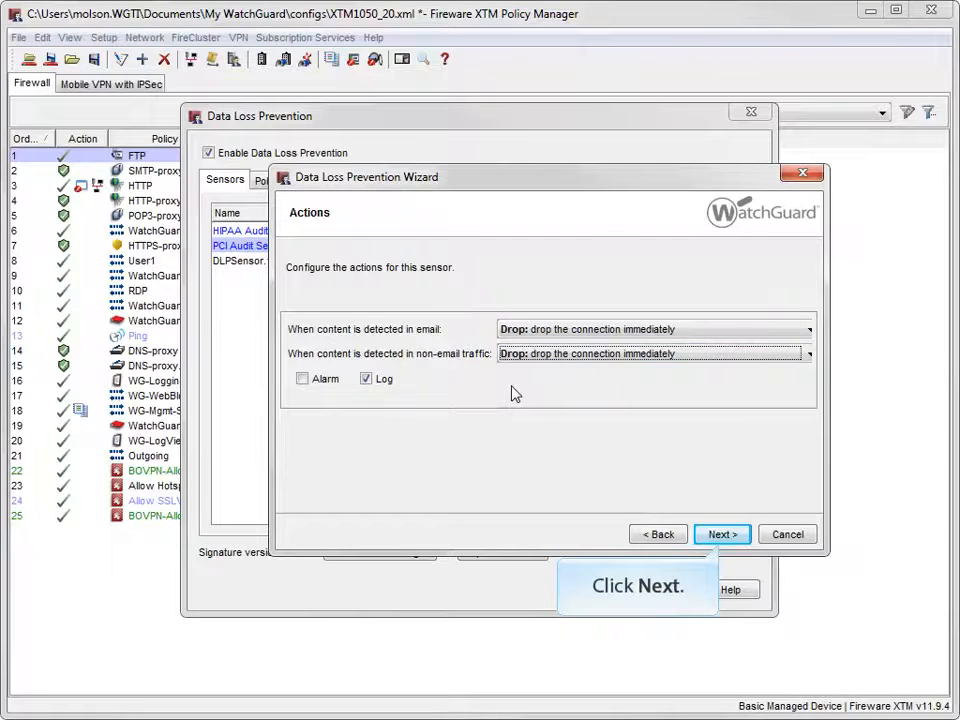
click(722, 534)
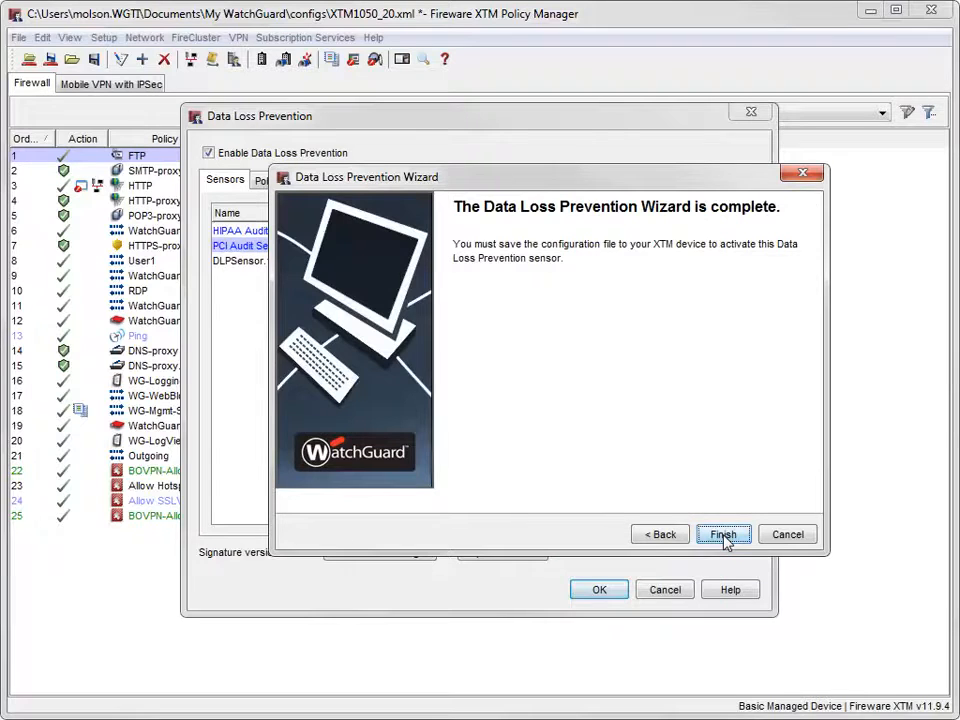
mouse_move(724, 534)
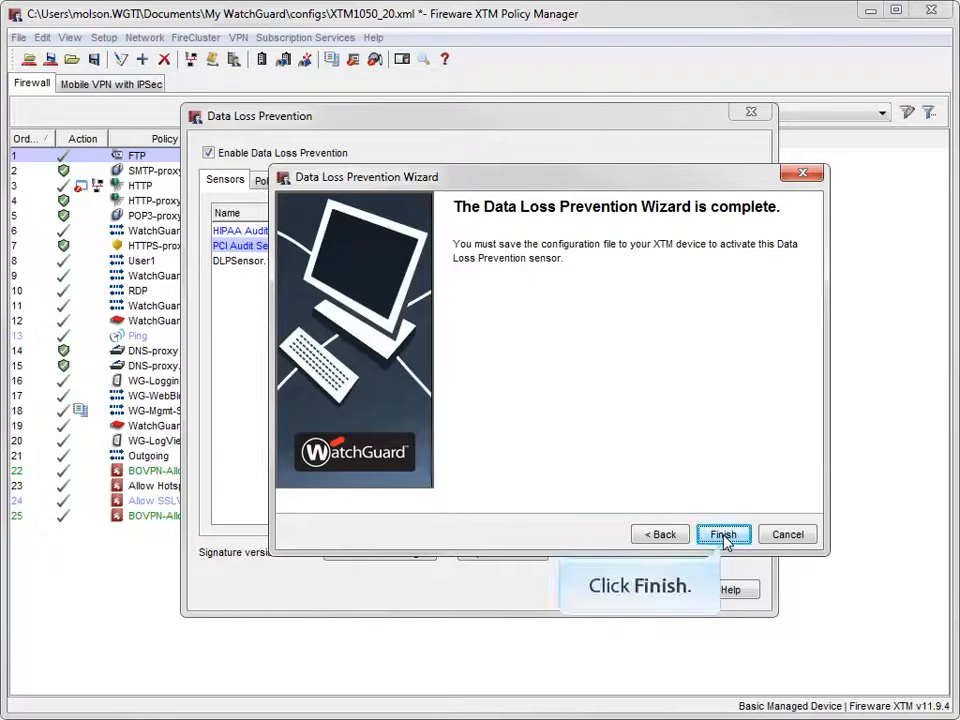
click(724, 534)
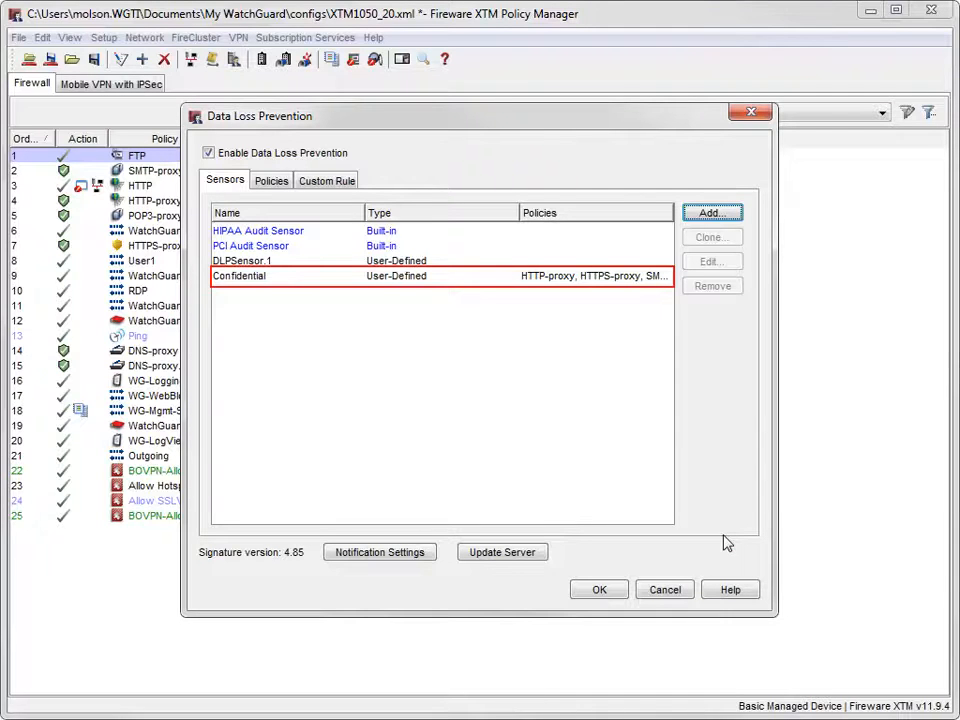
mouse_move(272, 180)
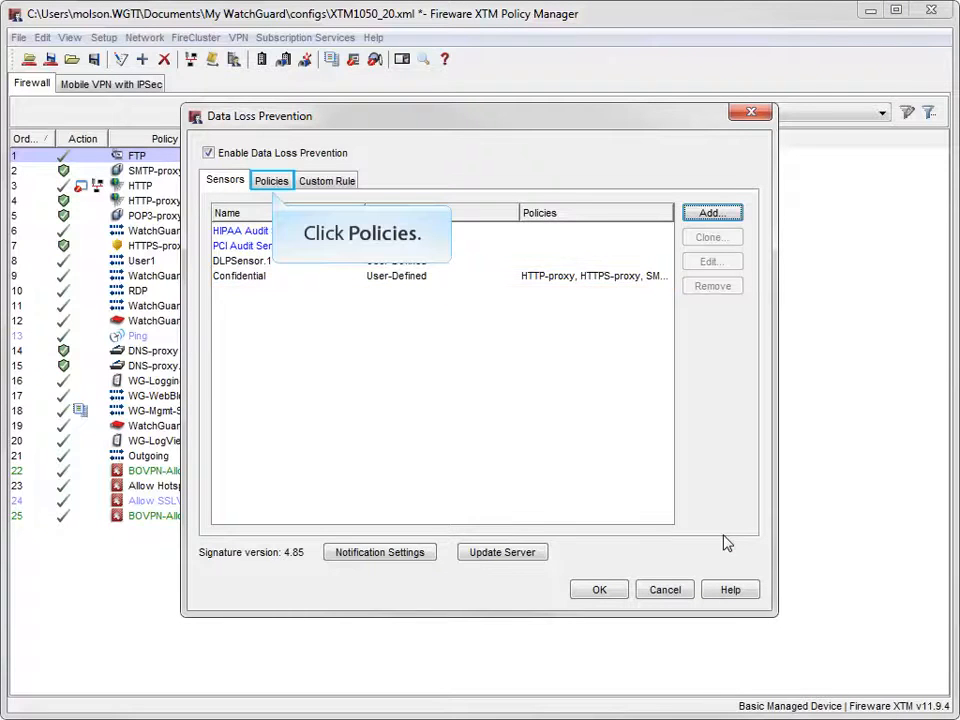
Step: On the Policies tab assign the PCI Audit Sensor to HTTP-proxy and confirm with OK
click(270, 180)
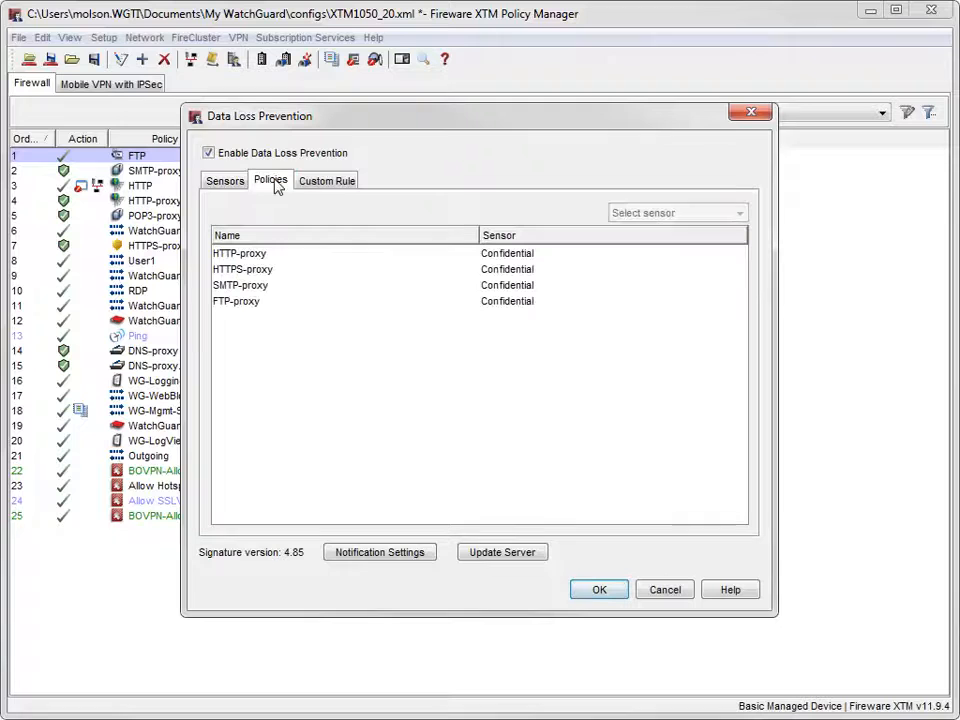
click(240, 270)
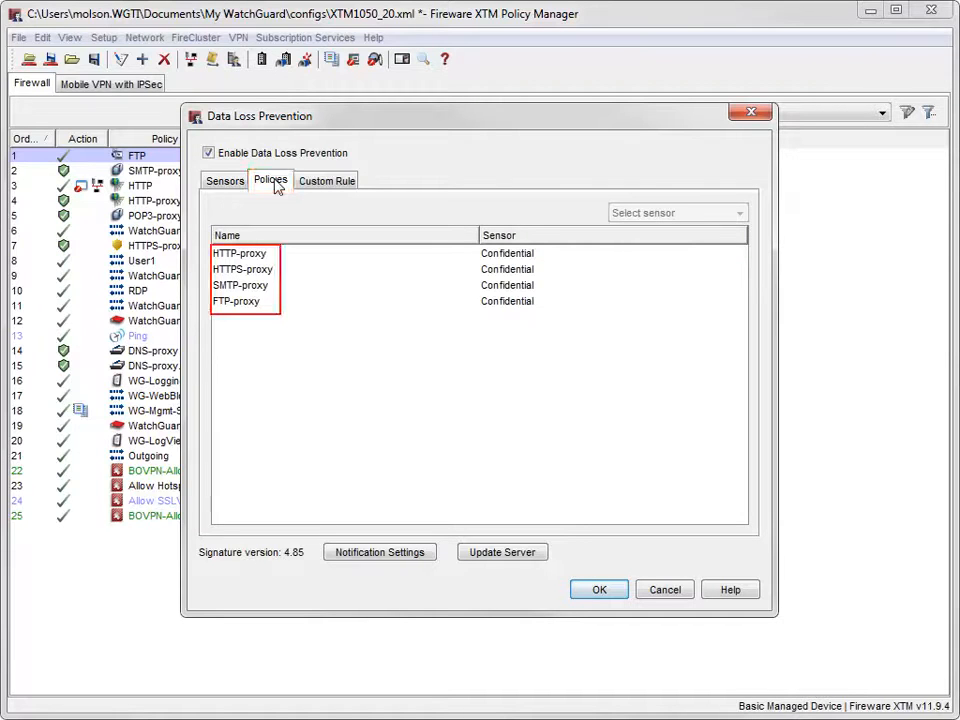
click(676, 212)
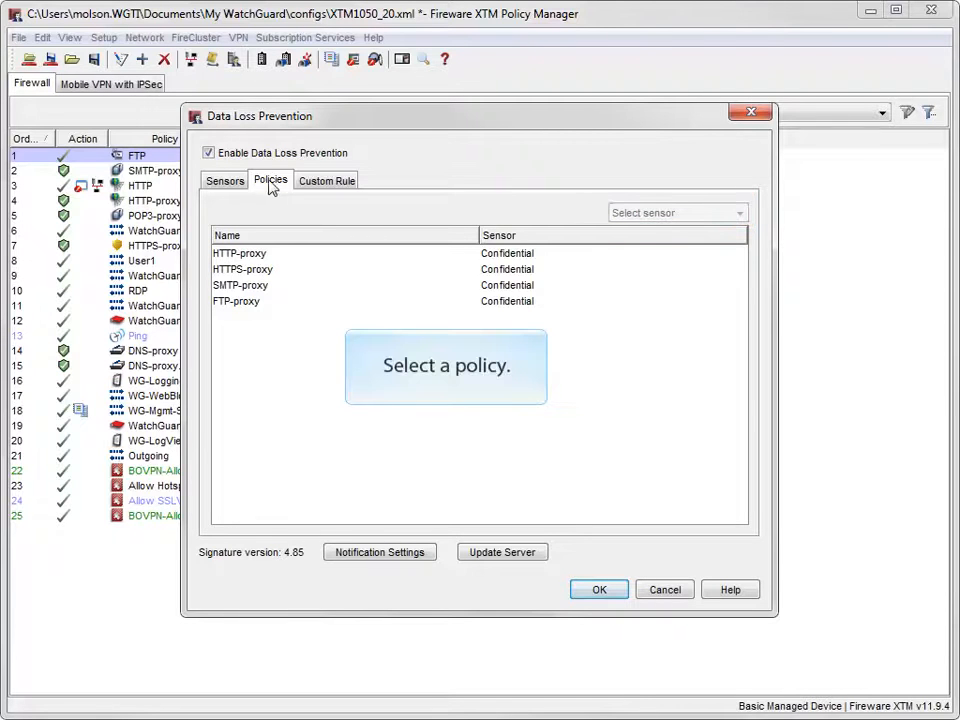
click(240, 252)
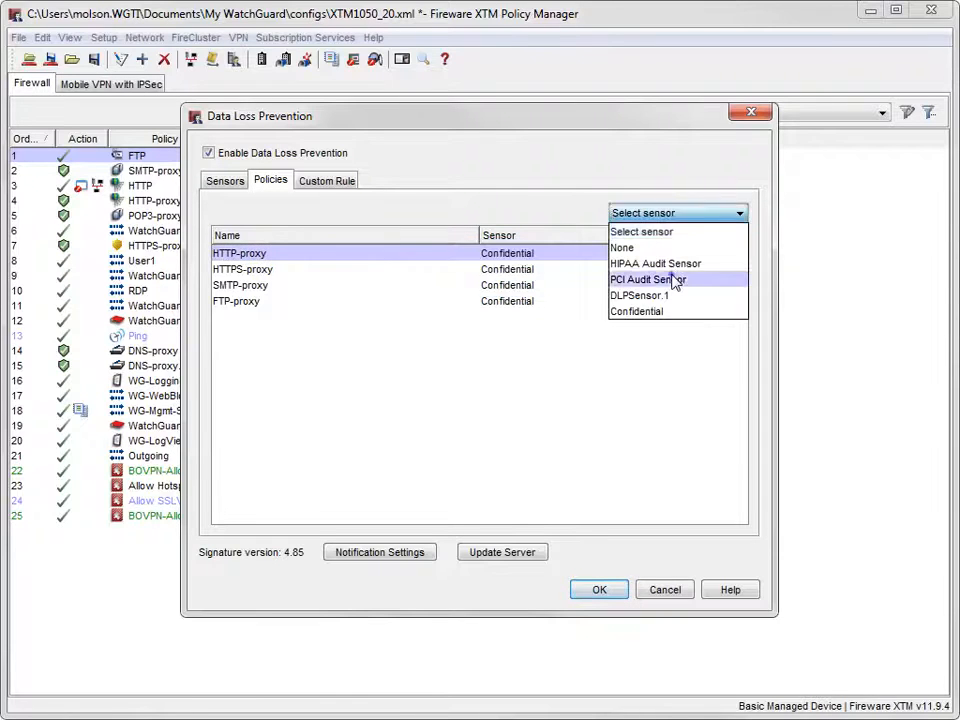
click(648, 280)
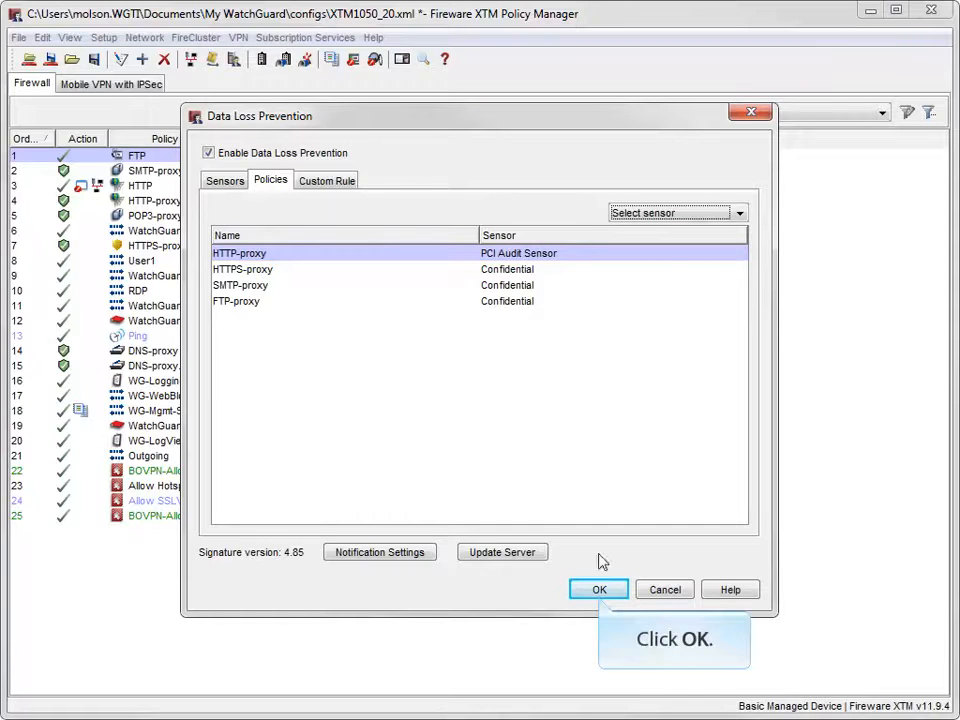
click(598, 588)
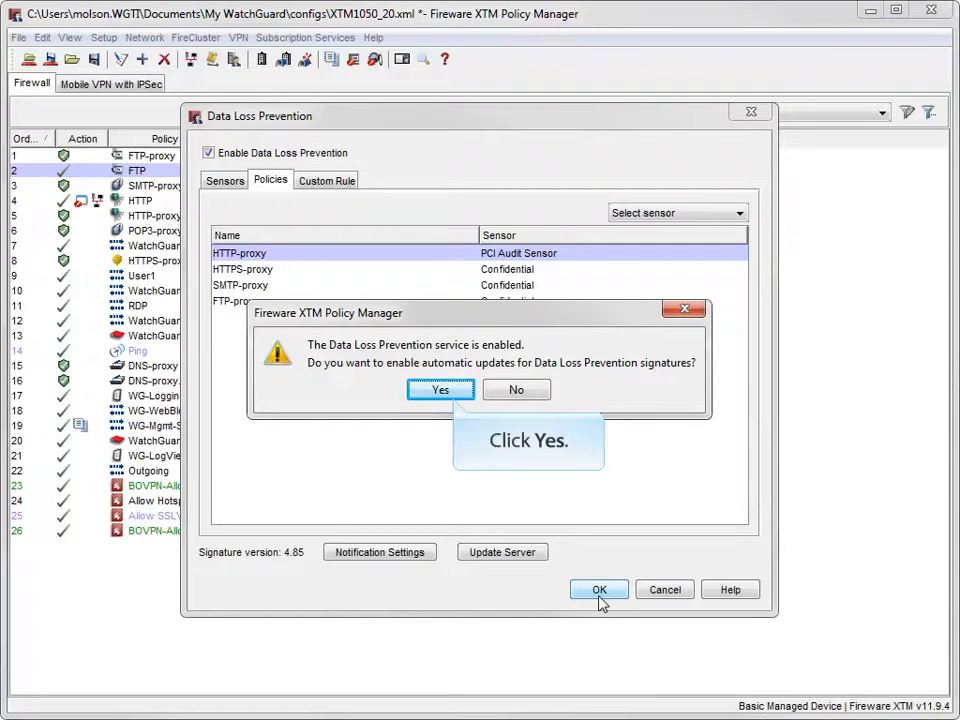
Step: Answer Yes to automatic DLP signature updates, returning to the firewall policy list
click(440, 390)
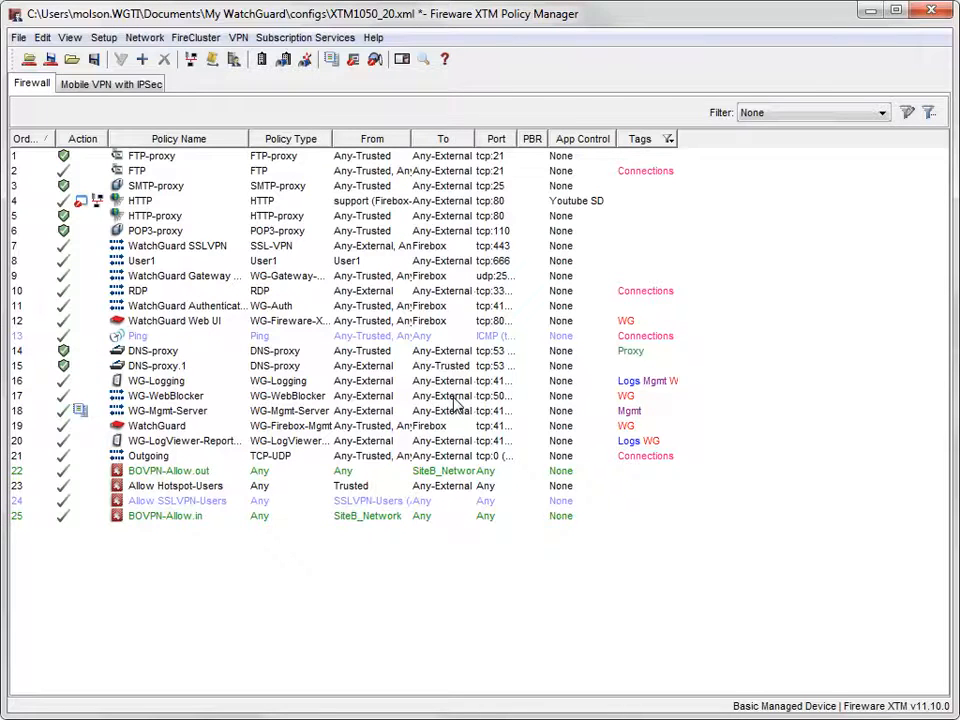
Step: Reopen Data Loss Prevention from Subscription Services to review the sensor list
click(304, 36)
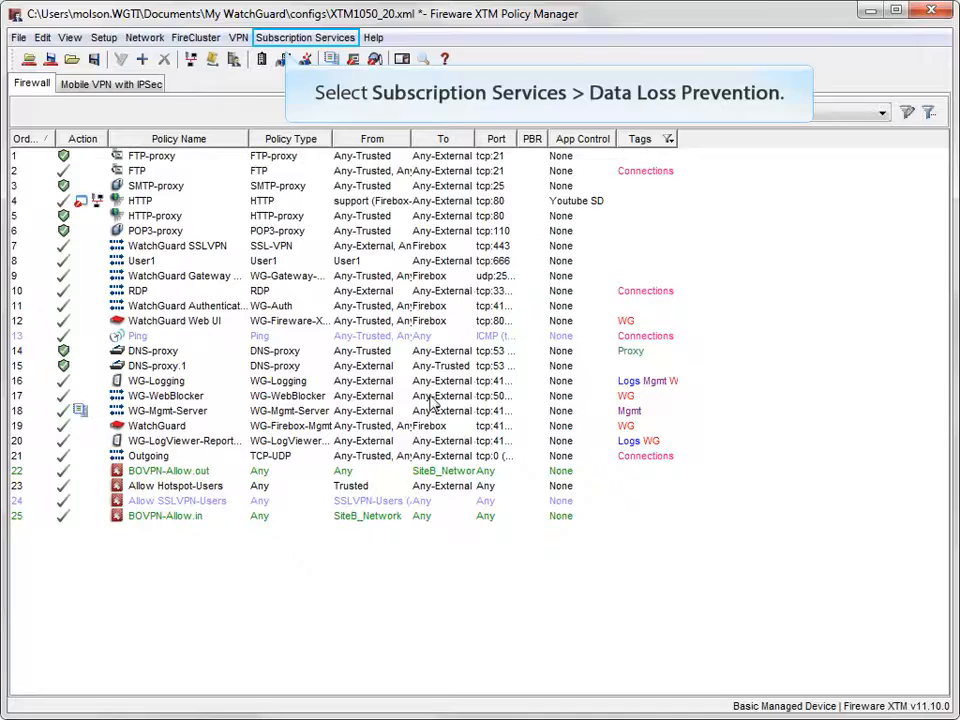
click(304, 36)
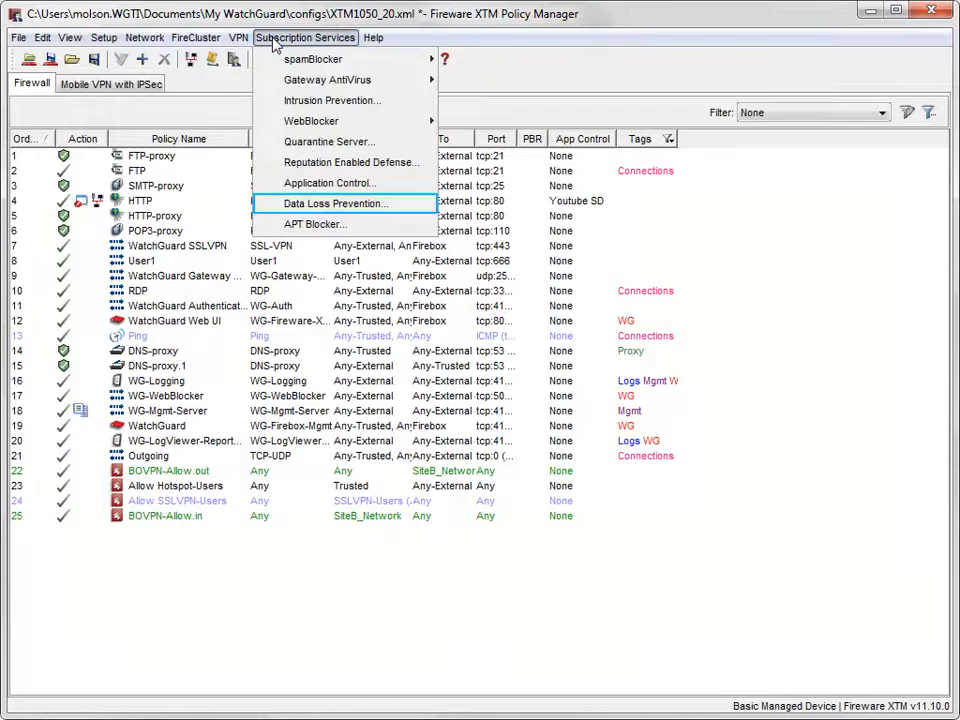
click(332, 204)
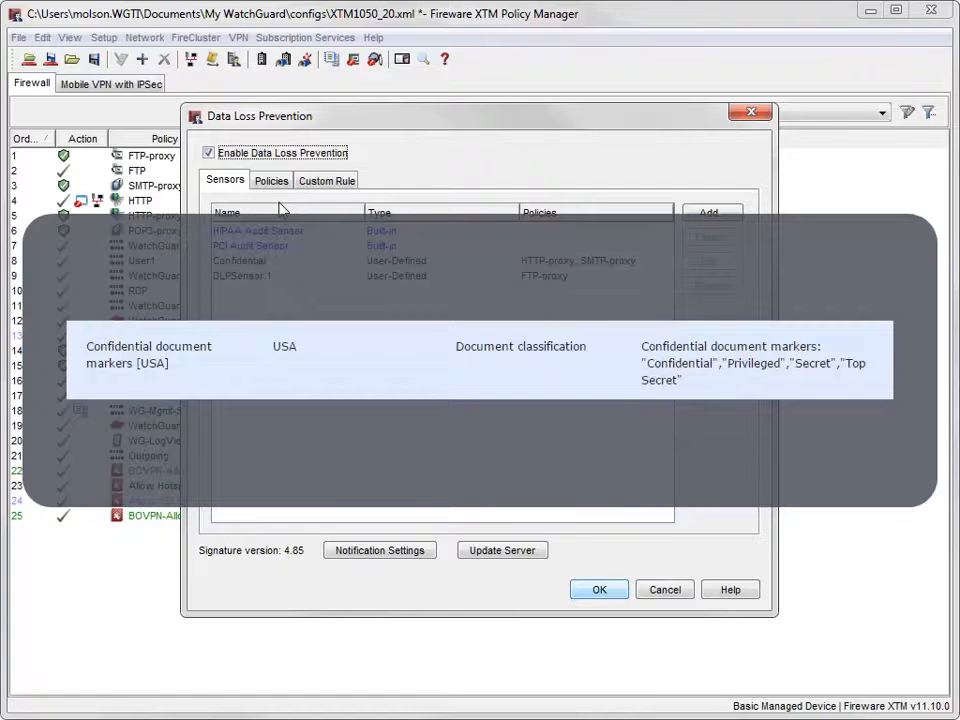
click(752, 364)
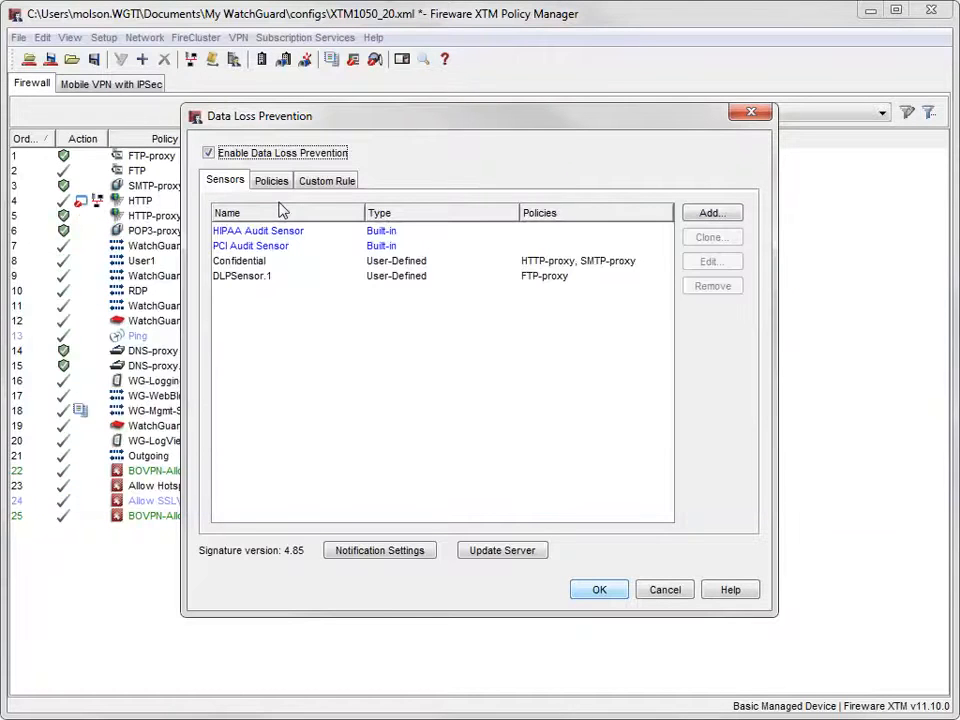
mouse_move(326, 180)
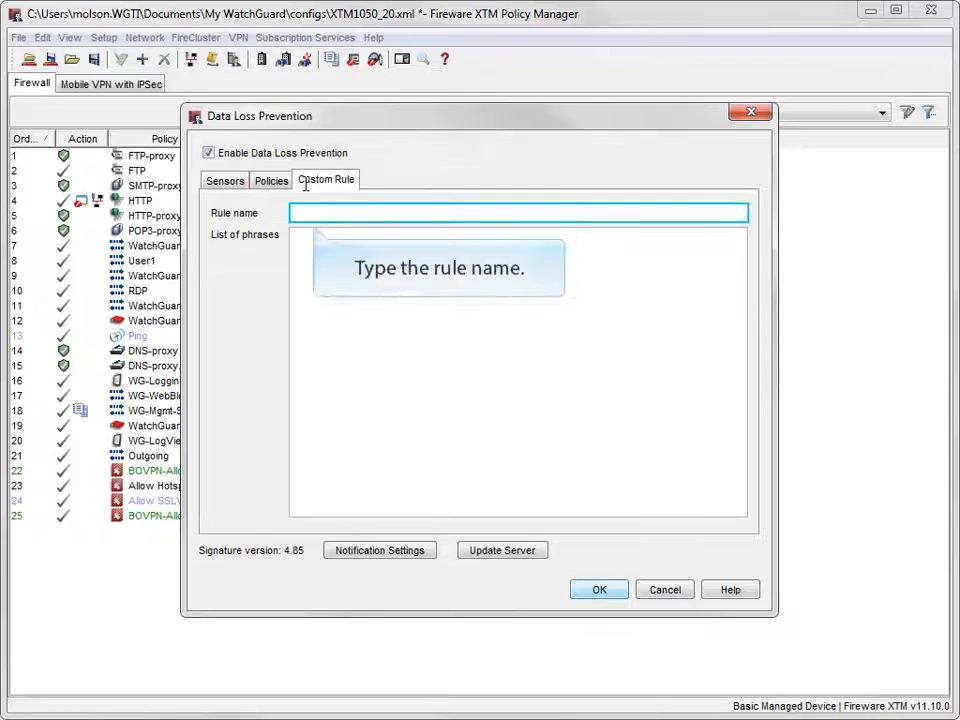
mouse_move(376, 192)
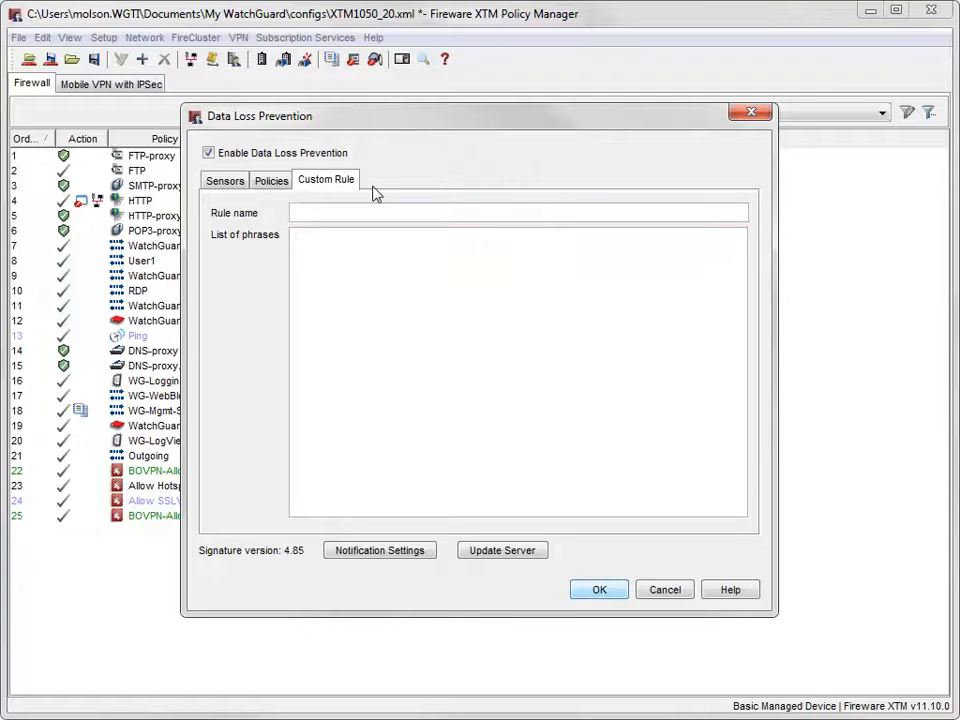
Step: Name the custom rule 'Internal Custom Rule' with the phrase 'Internal Use Only'
text(Internal Custom)
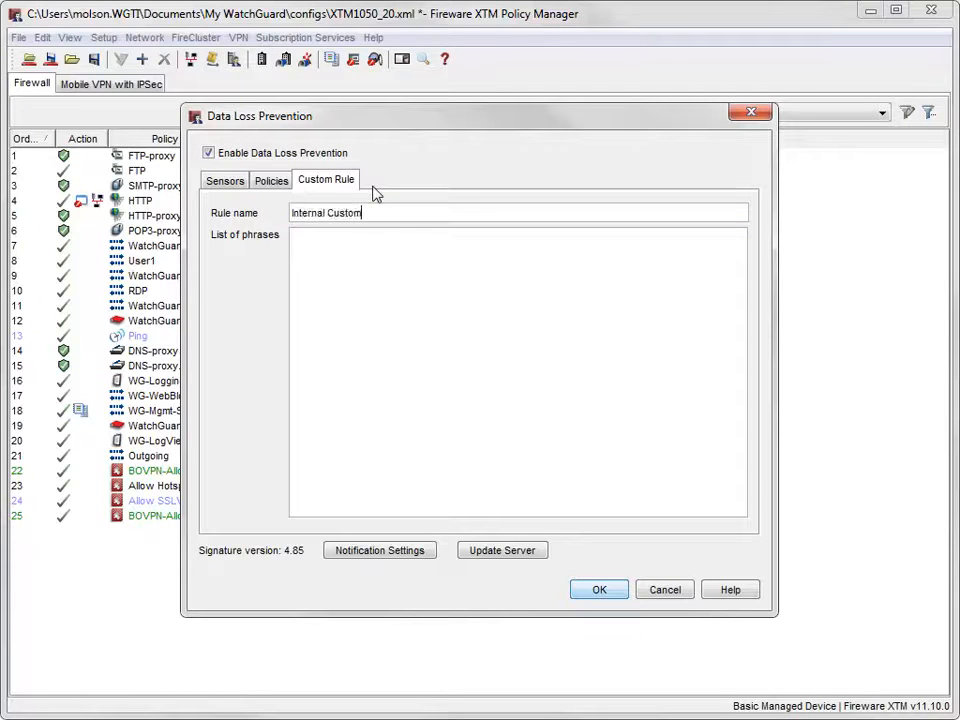
text(Rule)
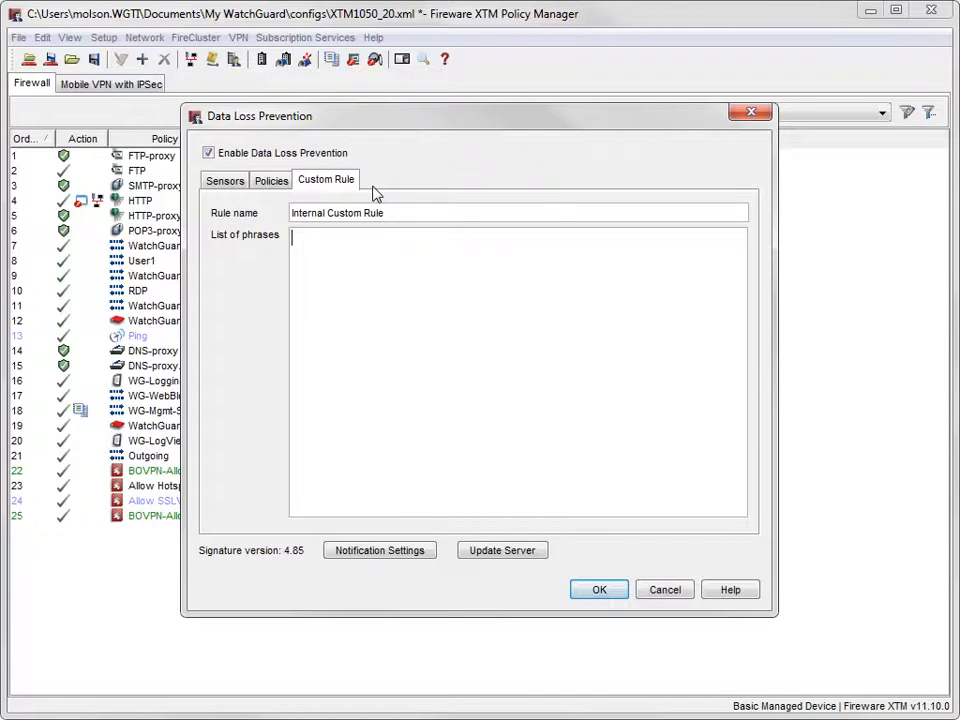
click(500, 376)
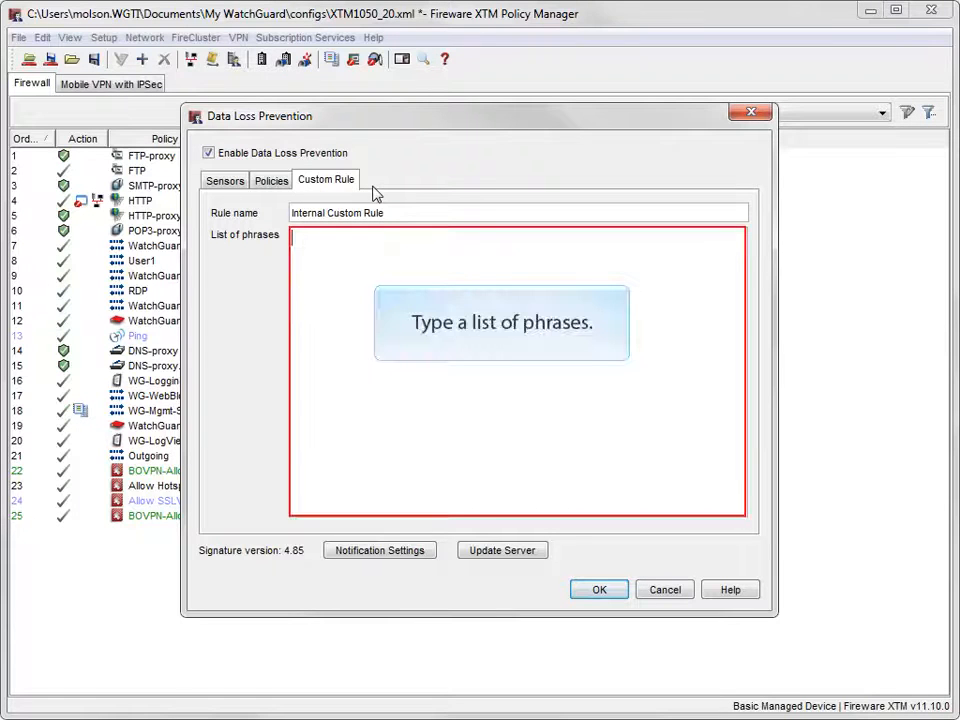
text(Inter)
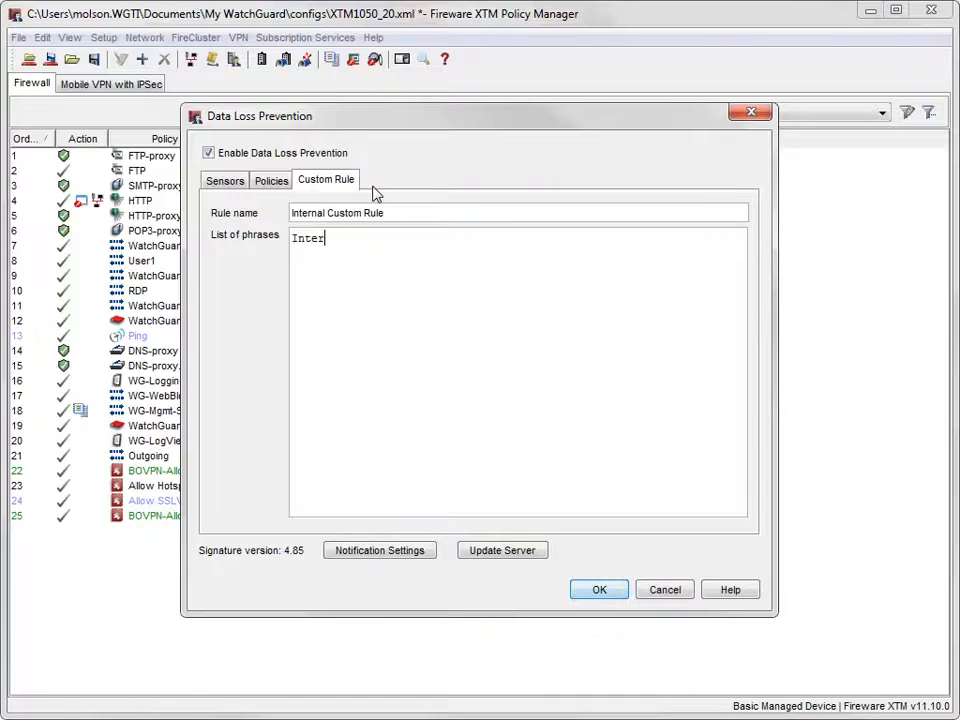
text(nal Use Only)
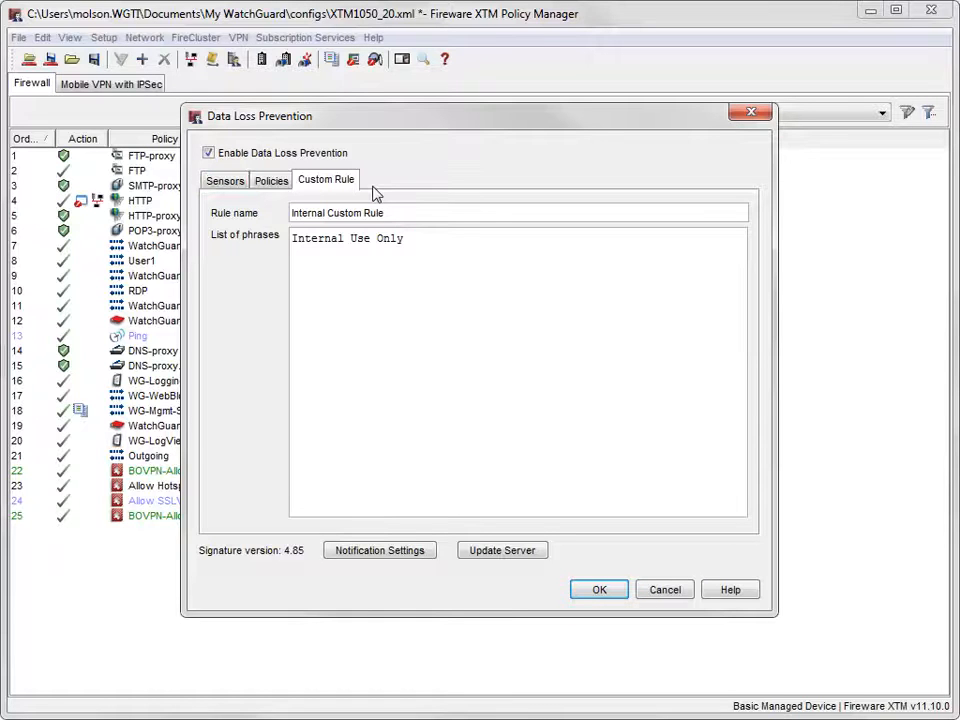
click(224, 180)
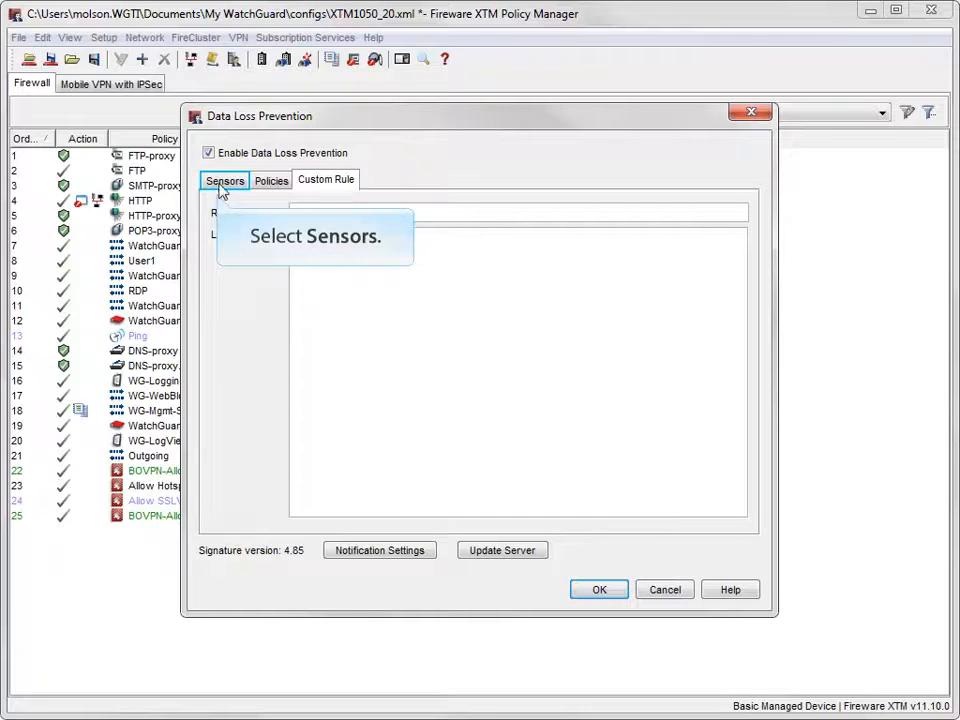
Step: Edit the Confidential sensor, search 'in' and enable Internal Custom Rule
click(224, 180)
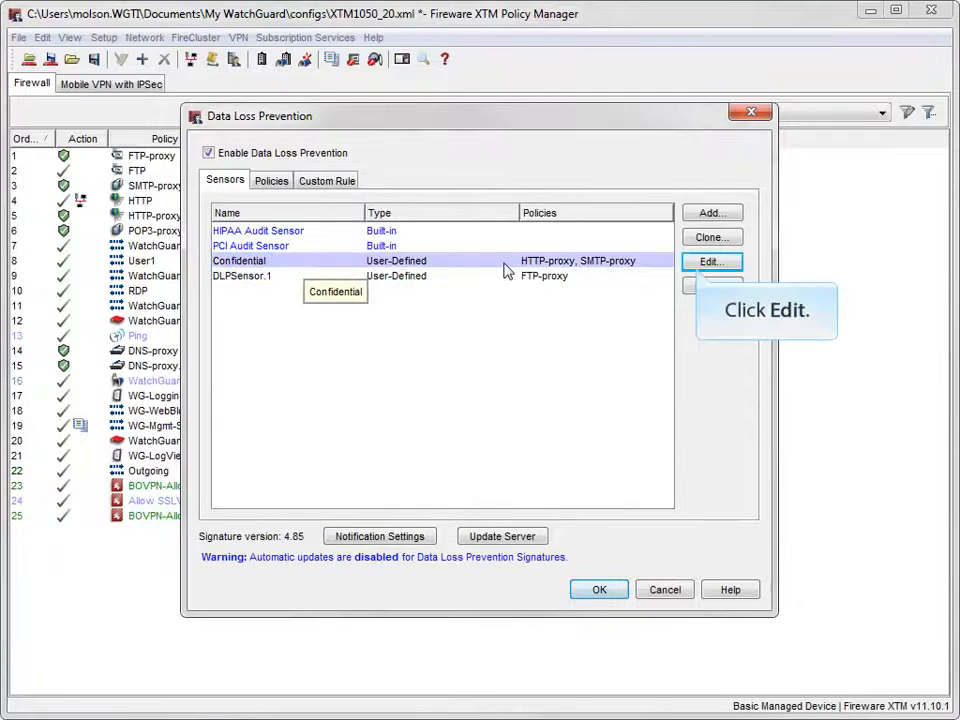
click(712, 260)
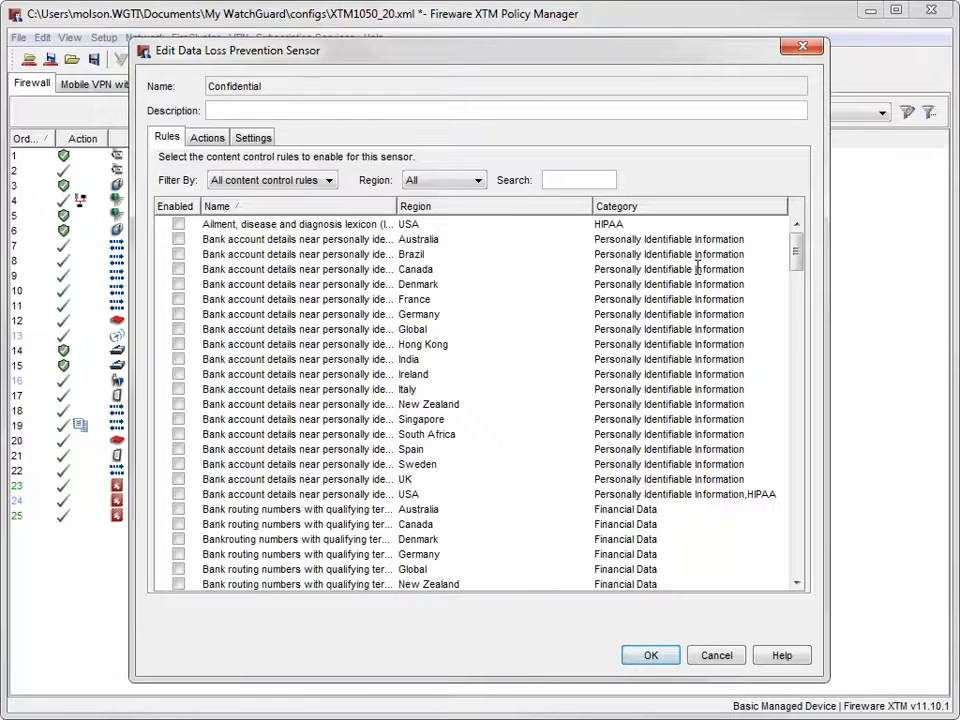
click(578, 180)
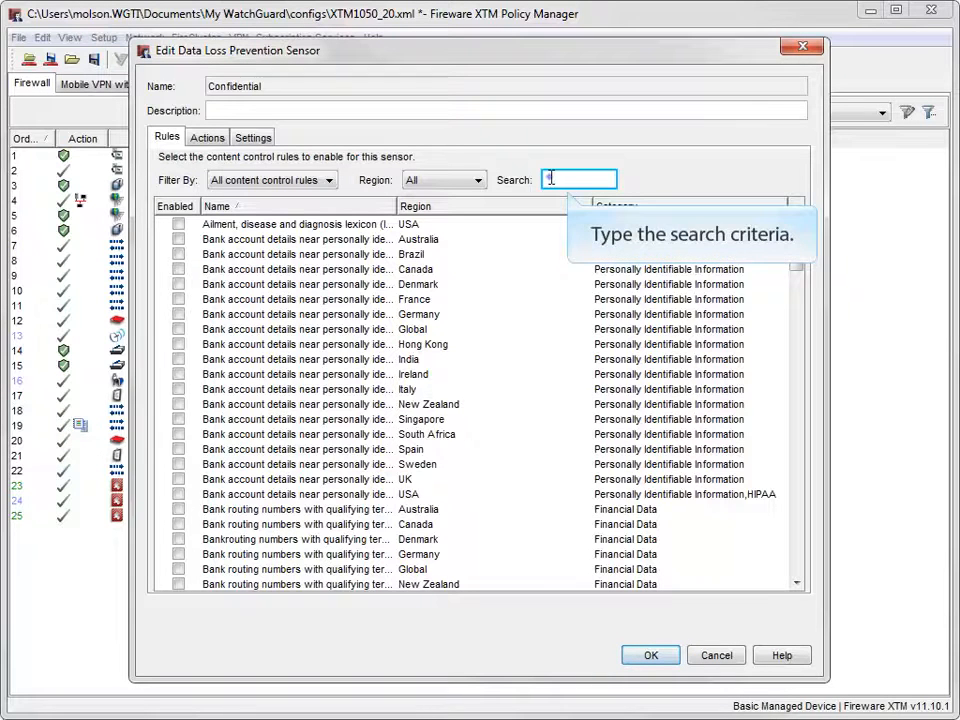
text(int)
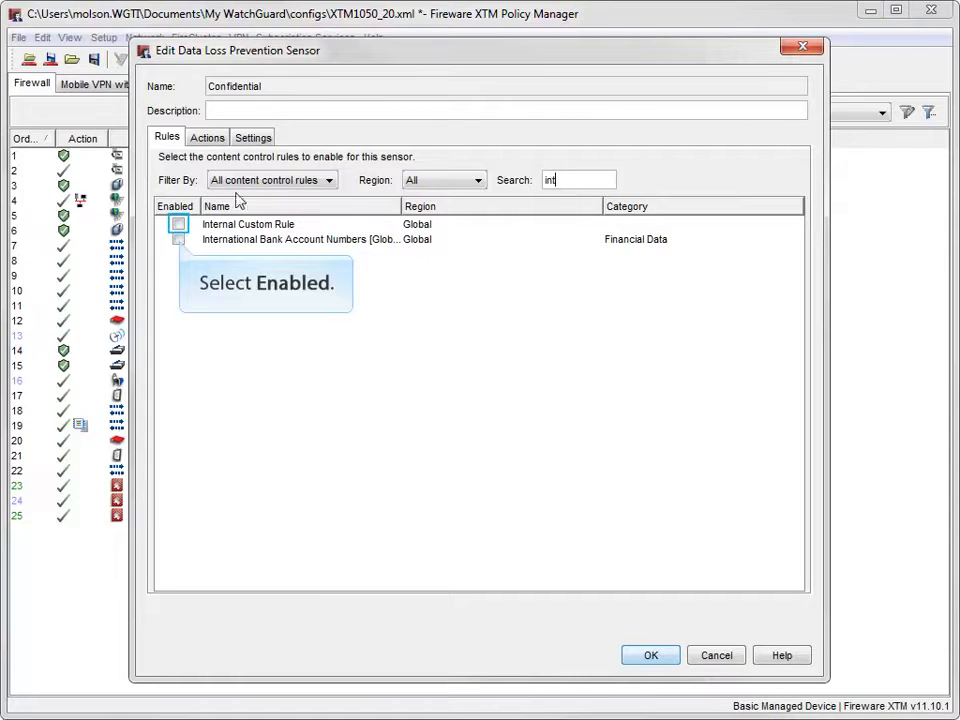
click(178, 224)
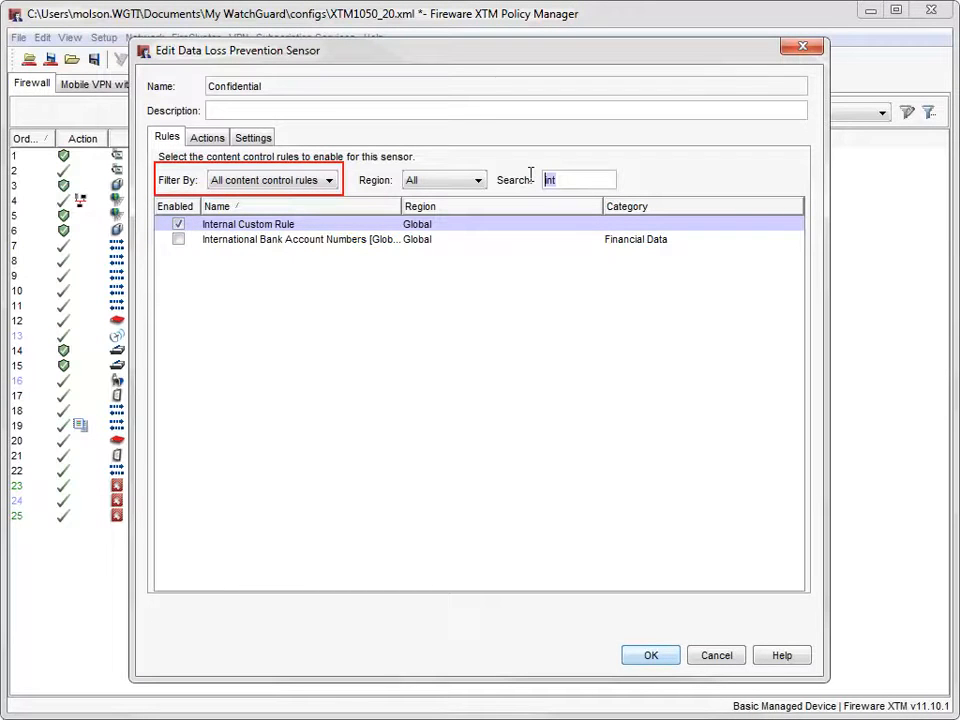
click(578, 180)
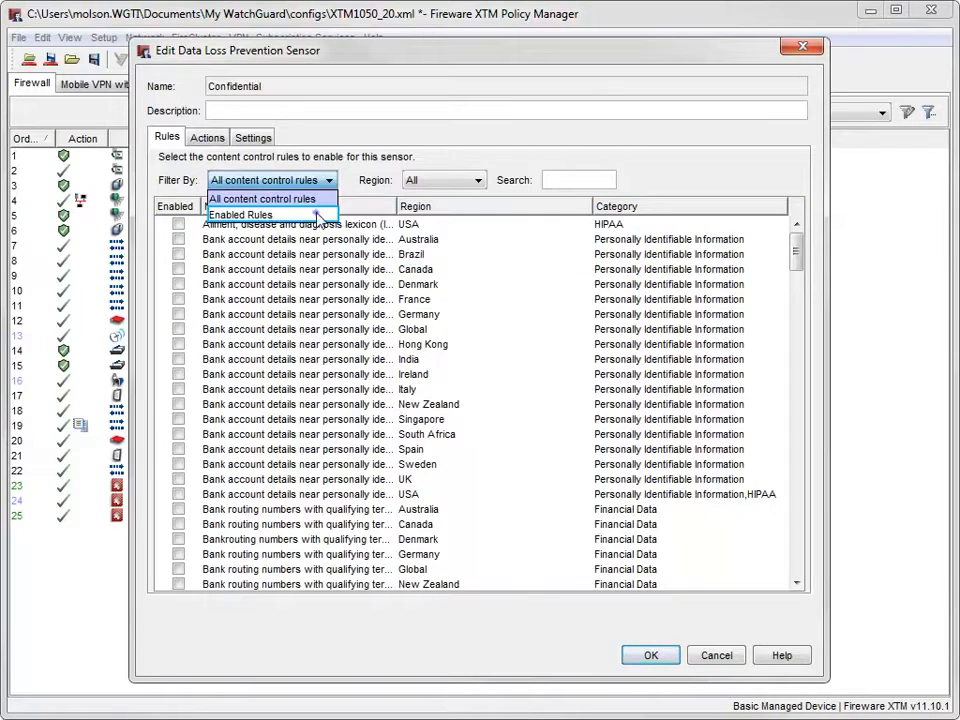
Step: Filter to Enabled Rules to confirm Internal Custom Rule, then save the sensor and DLP settings
click(240, 214)
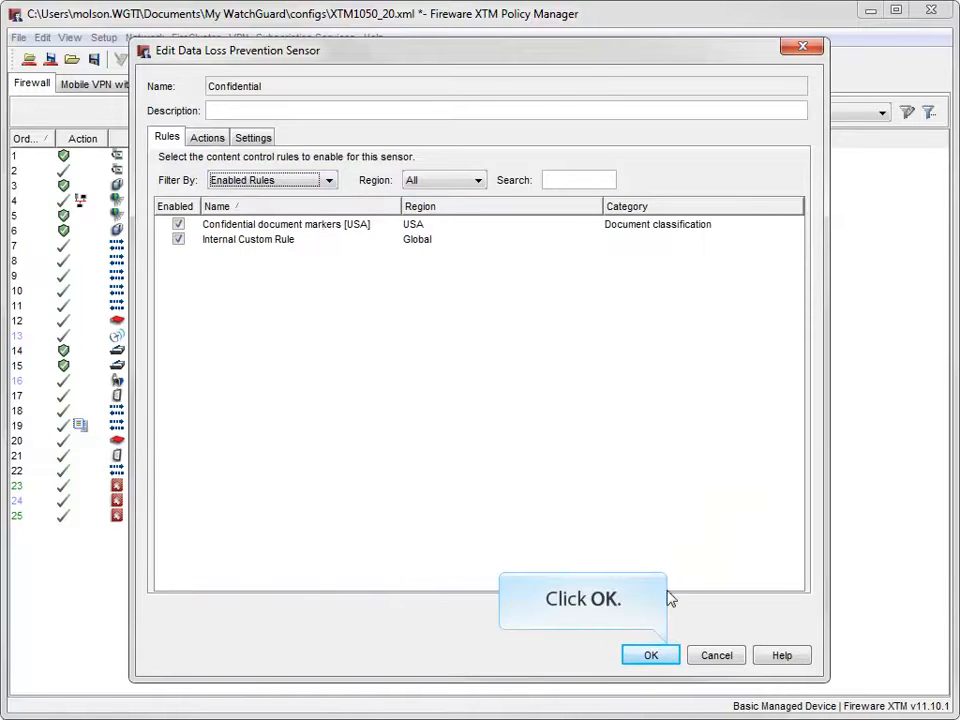
click(650, 656)
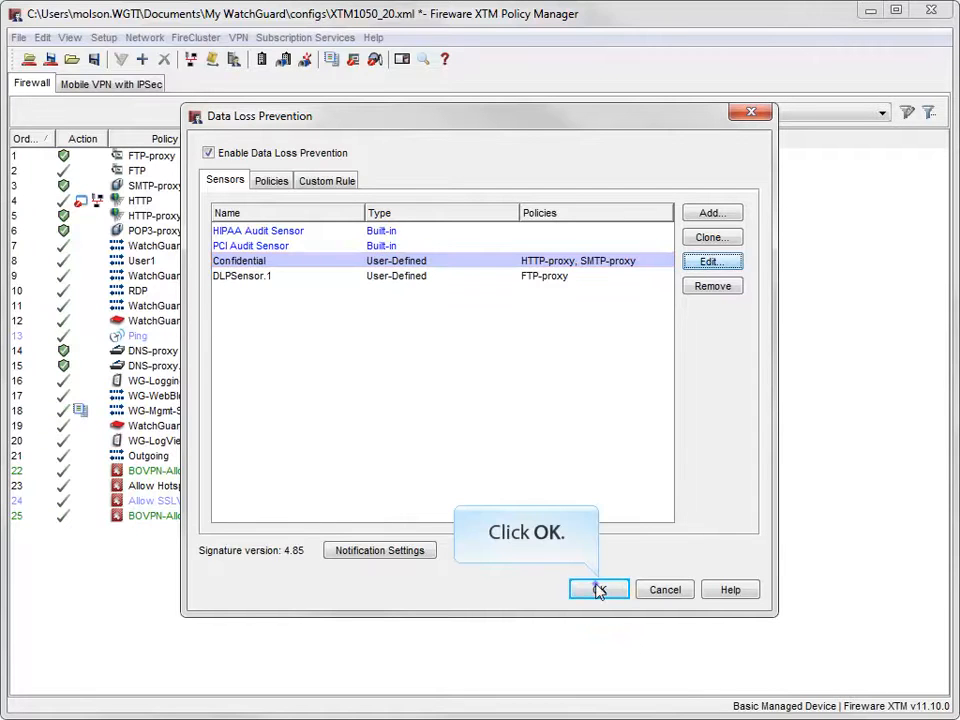
click(598, 588)
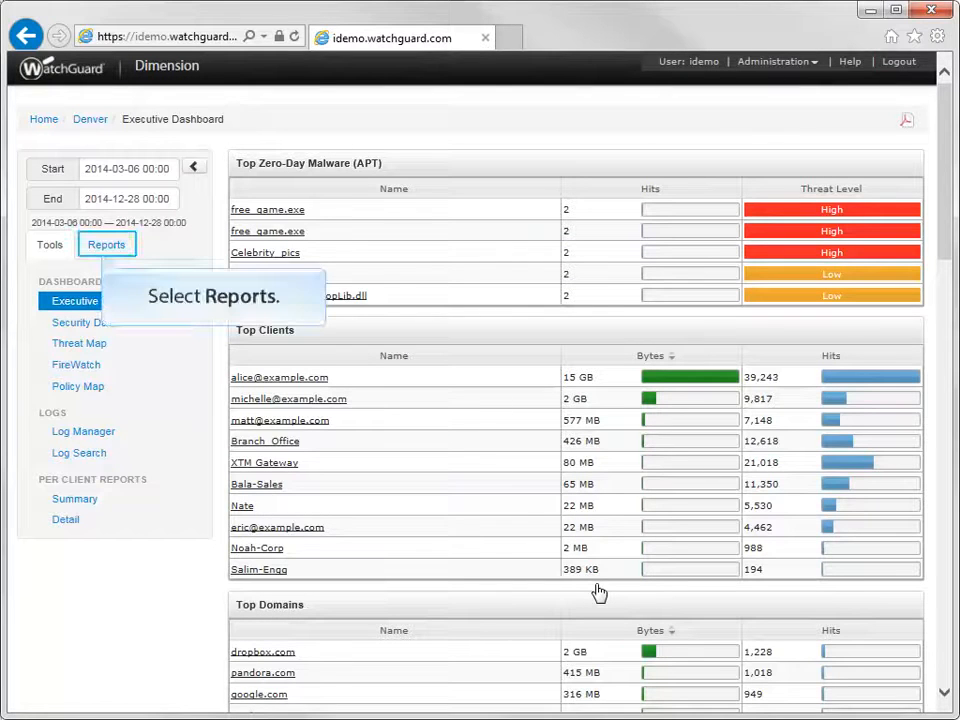
Step: Show the Data Loss Violations (DLP) report under Reports > Services in Dimension
click(106, 244)
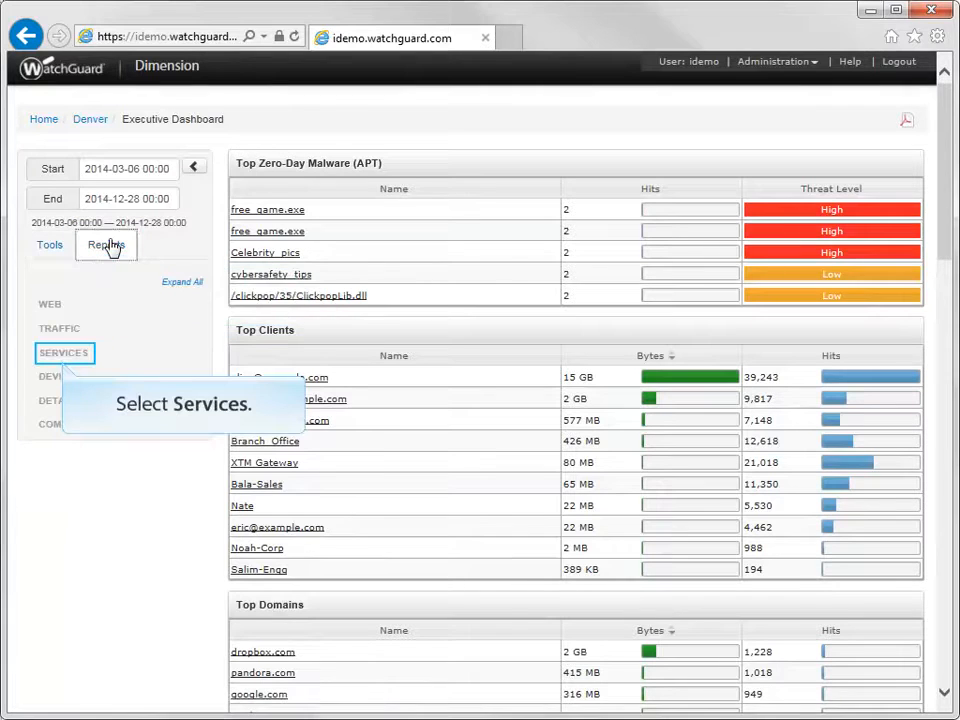
click(64, 352)
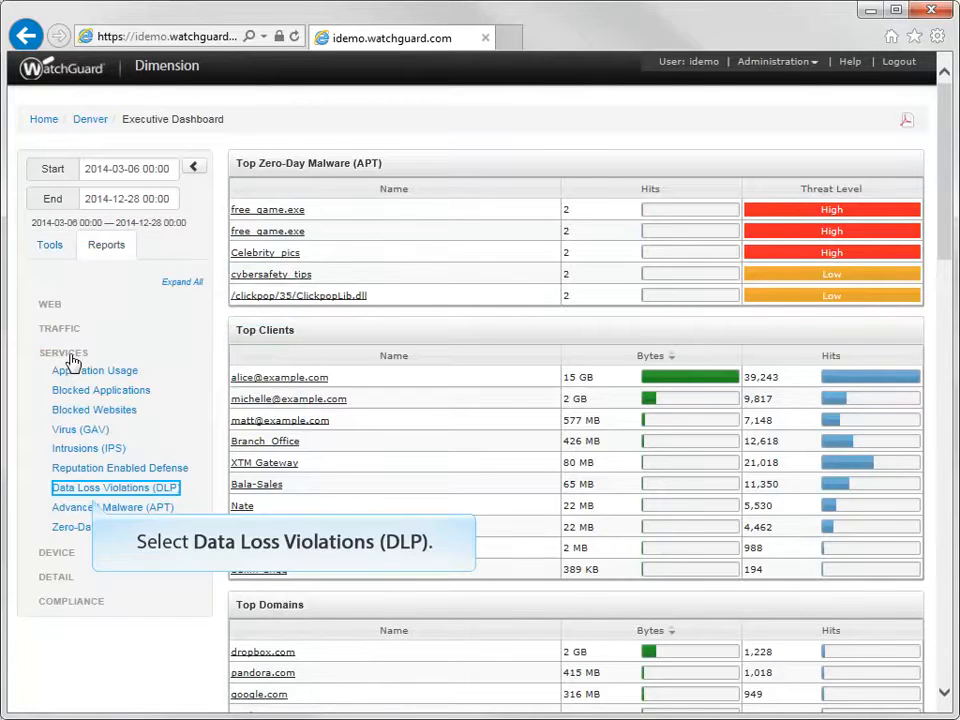
click(116, 488)
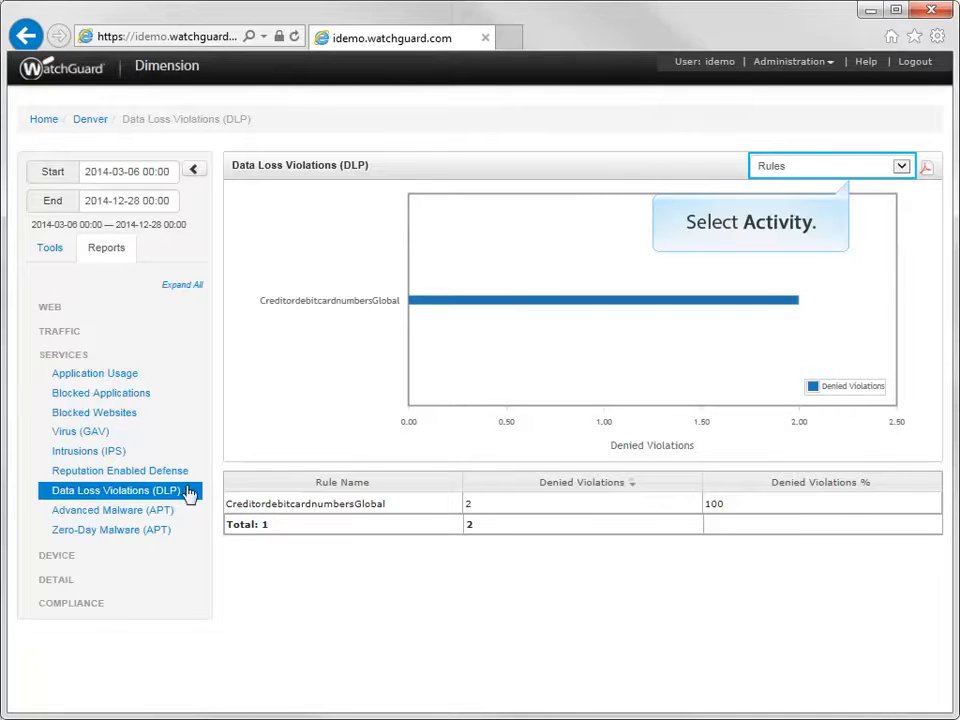
Step: View the violations by Activity, then Sender/Source, then Recipient/Destination
click(900, 166)
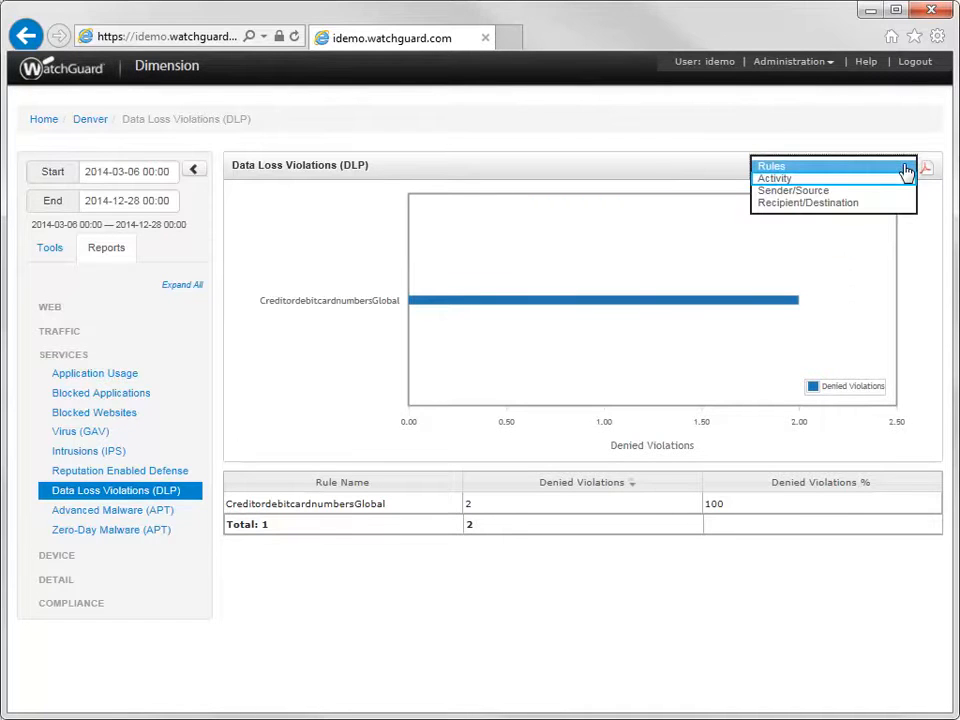
click(774, 178)
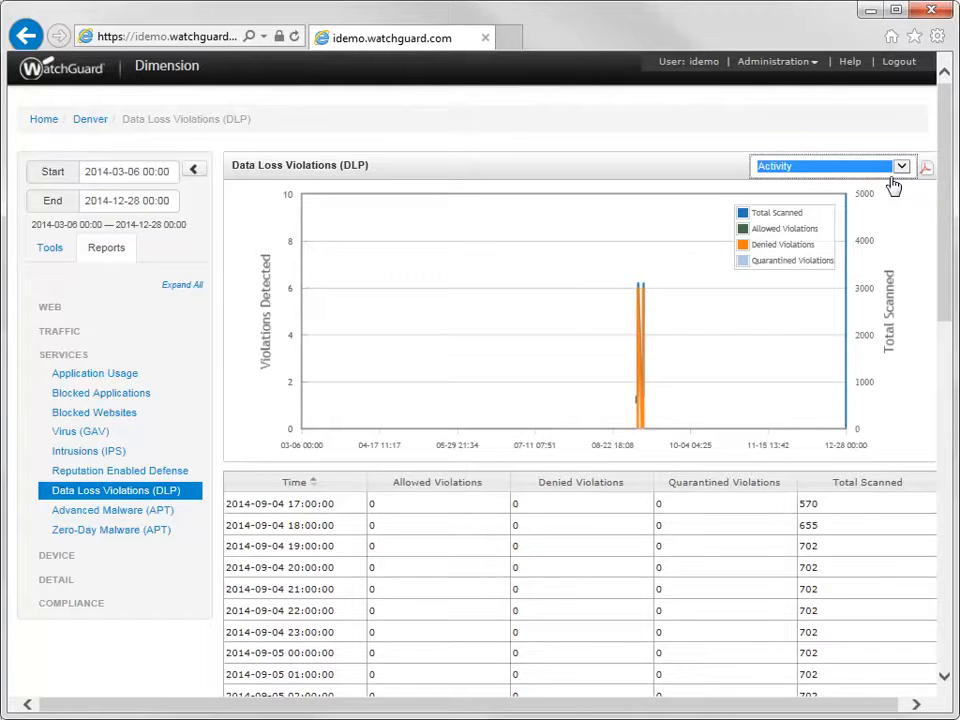
mouse_move(900, 168)
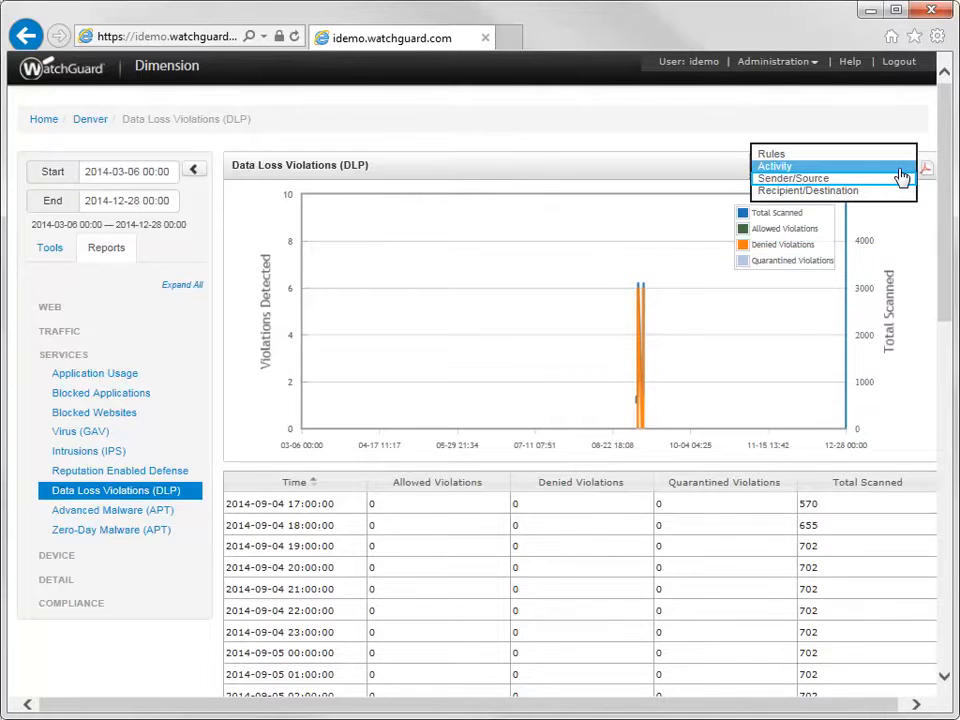
click(792, 178)
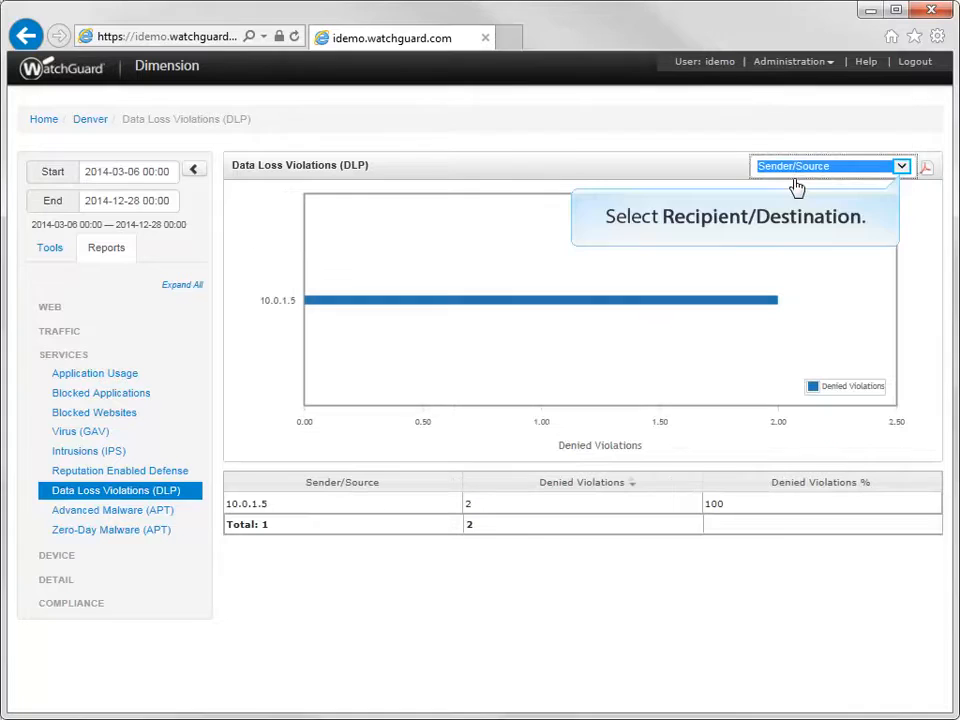
click(898, 166)
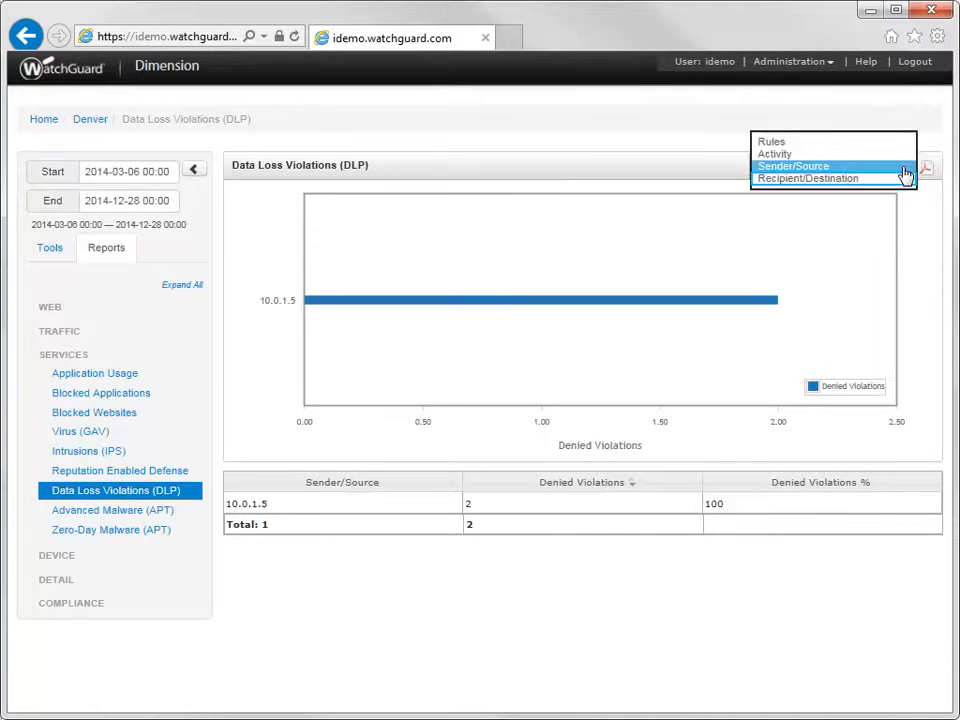
click(808, 178)
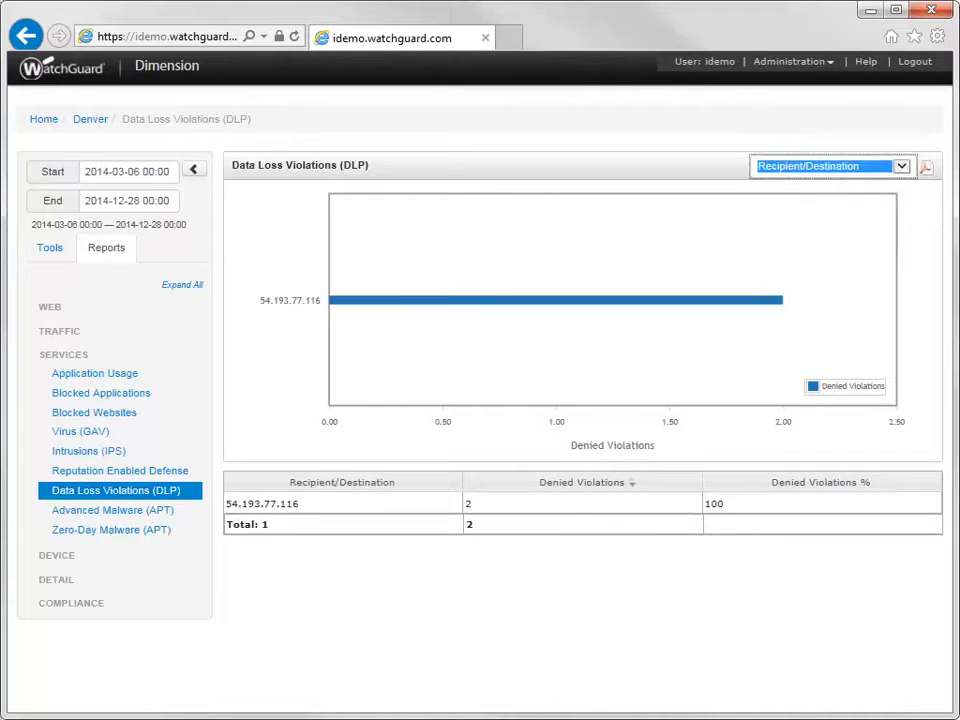